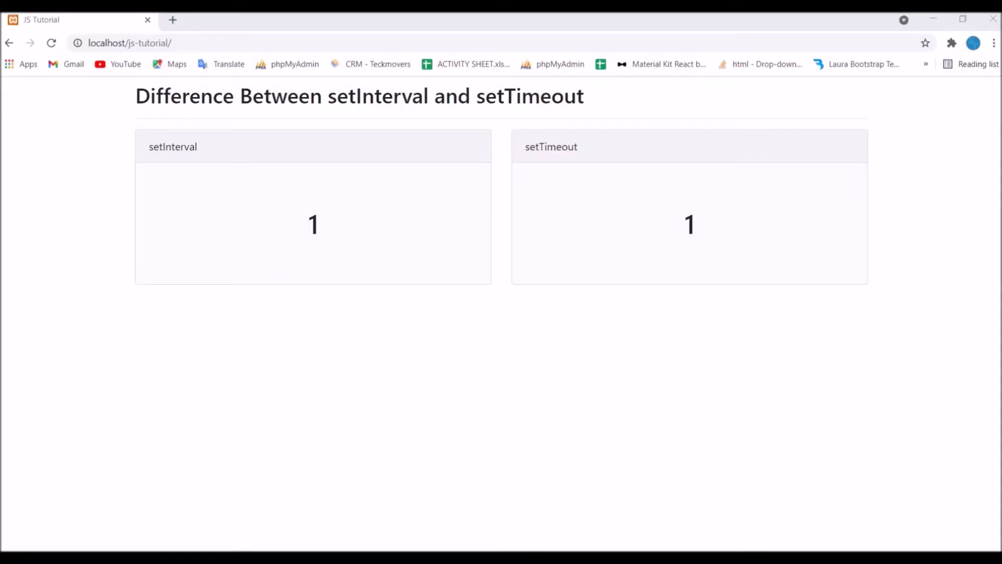
mouse_move(326, 259)
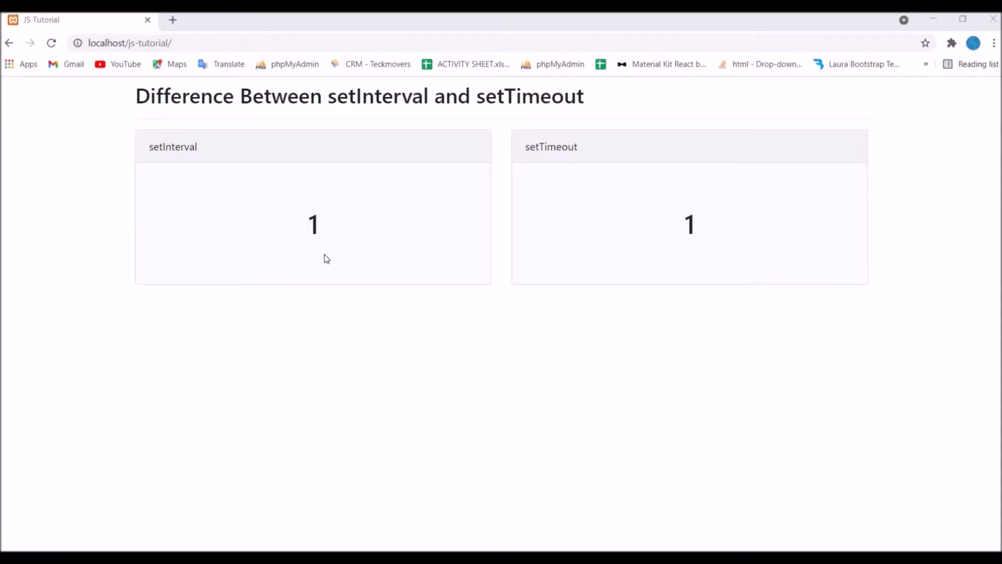
mouse_move(350, 219)
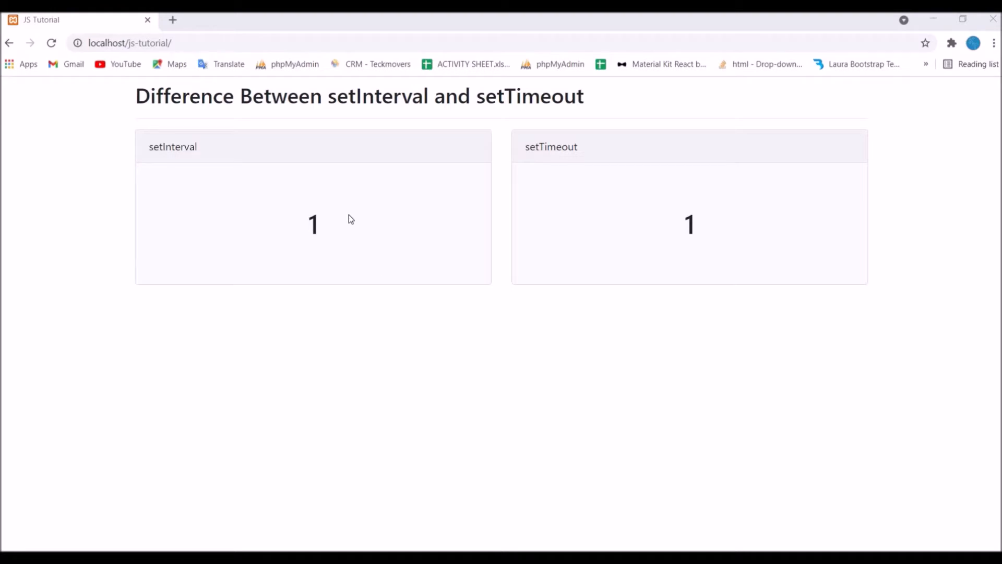
mouse_move(789, 219)
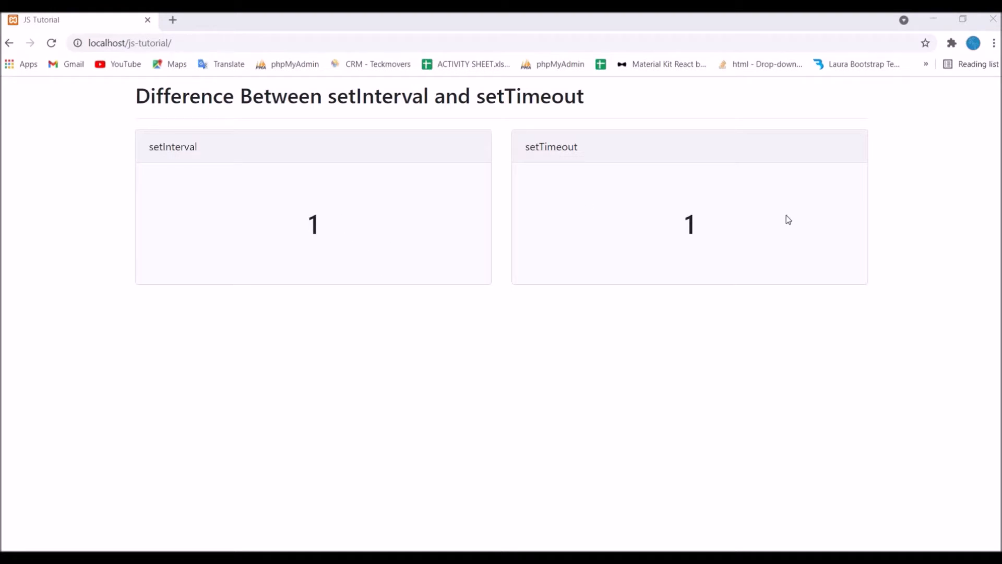
mouse_move(751, 270)
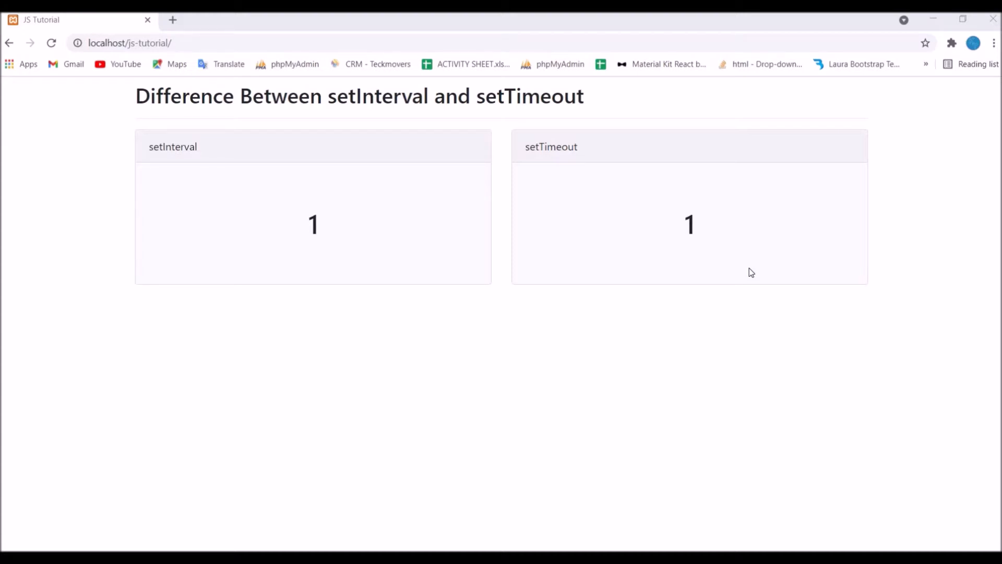
mouse_move(667, 382)
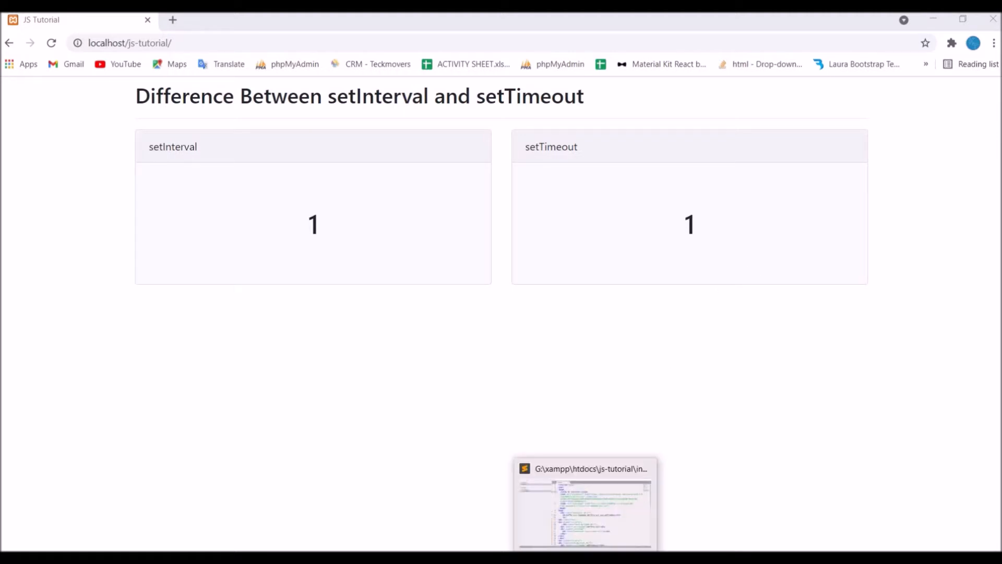
Bring up index.php in Sublime Text and review its card markup and jQuery, Popper, Bootstrap scripts
left_click(583, 504)
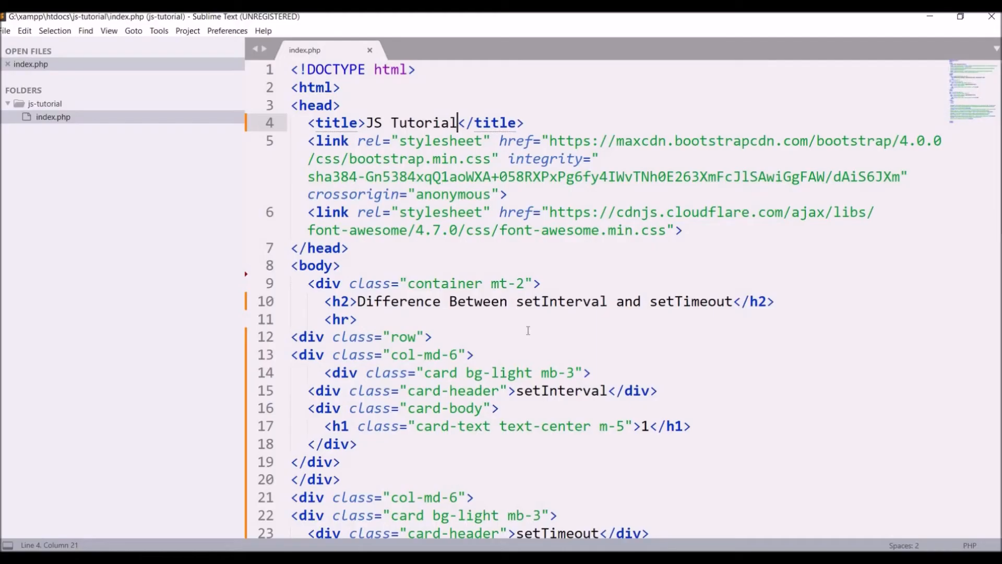
left_click(457, 211)
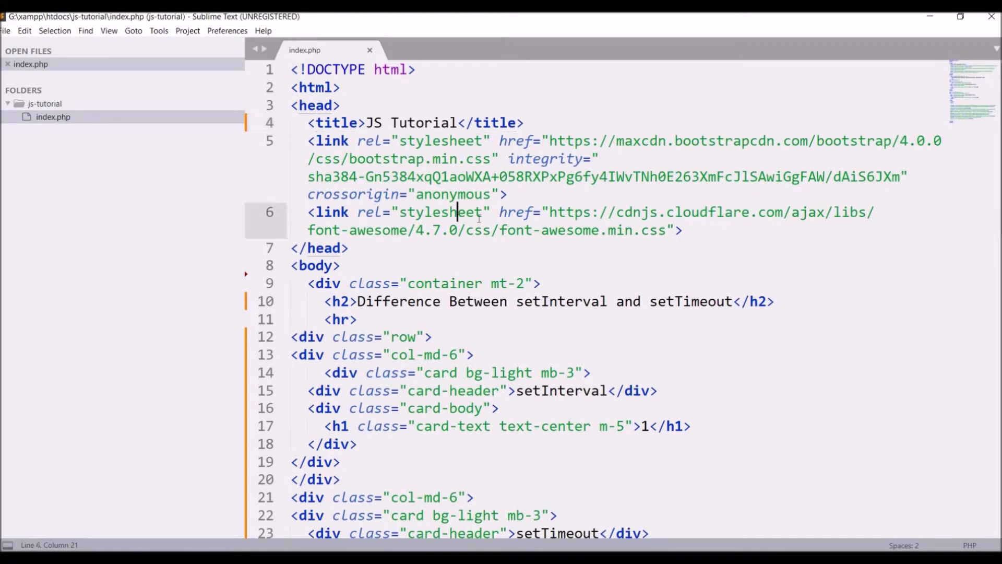
left_click(341, 265)
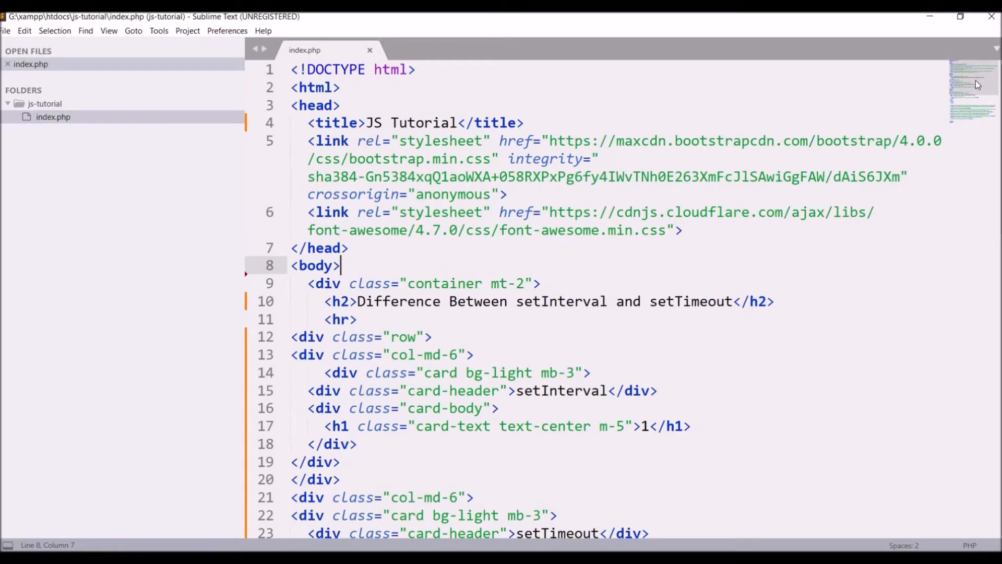
scroll("down", 3)
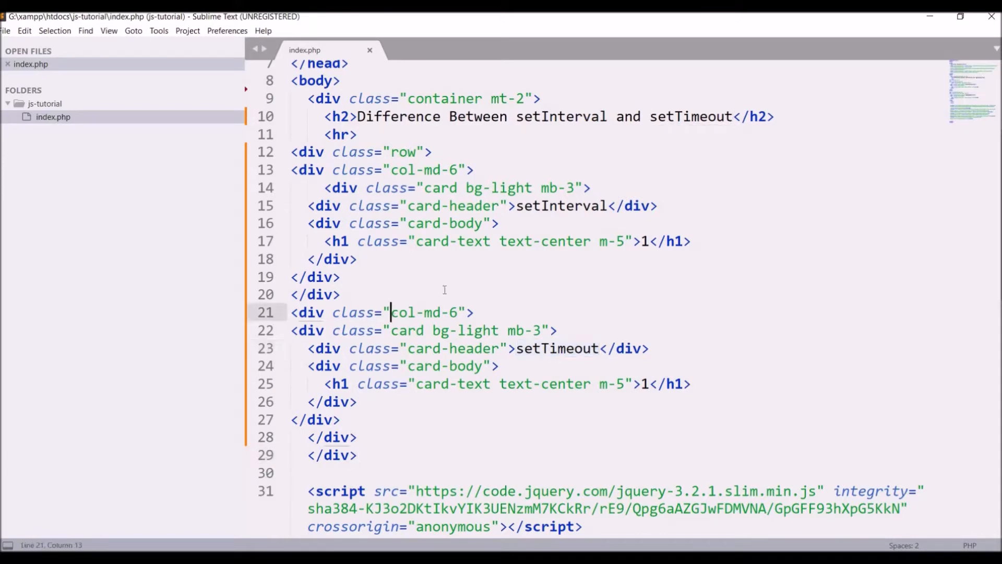
scroll("down", 3)
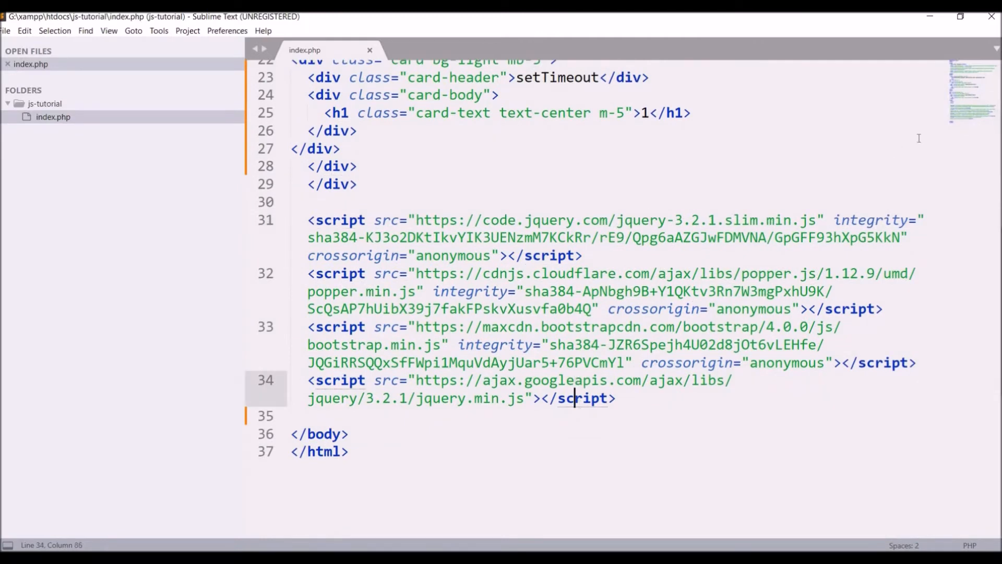
scroll("up", 3)
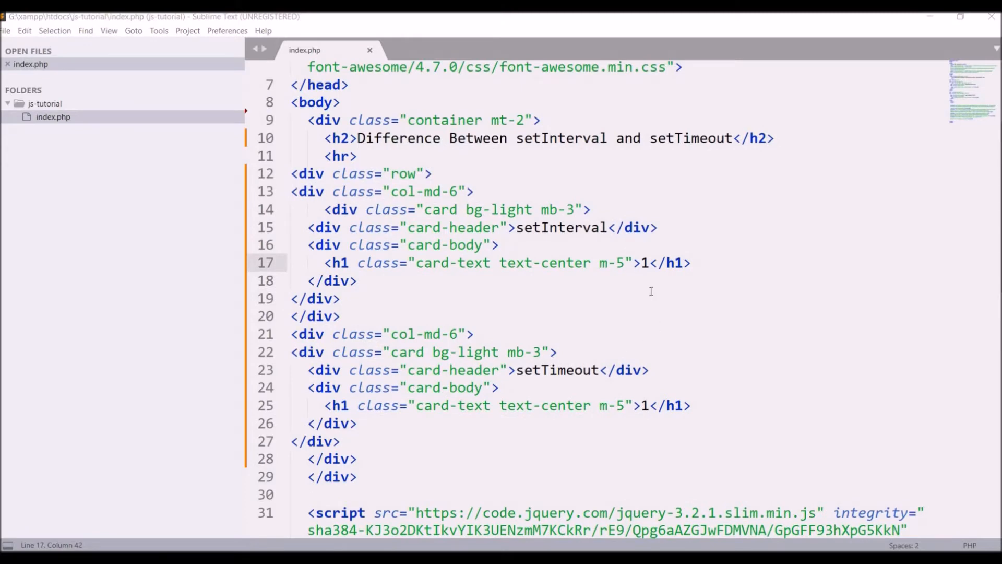
Add id="counter_id" to the setInterval card's h1 on line 17, then return to the scripts
type("id=\"")
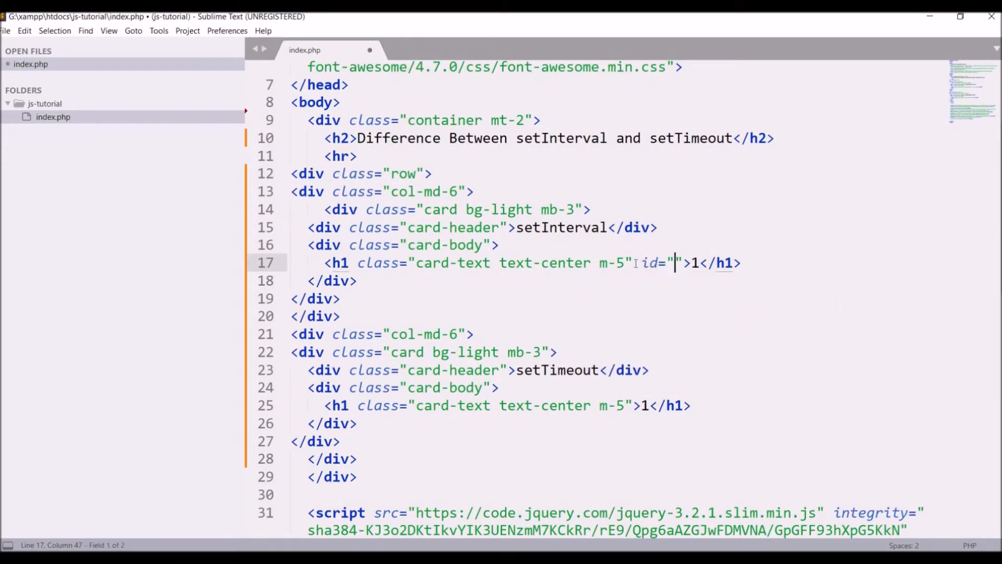
type("cou")
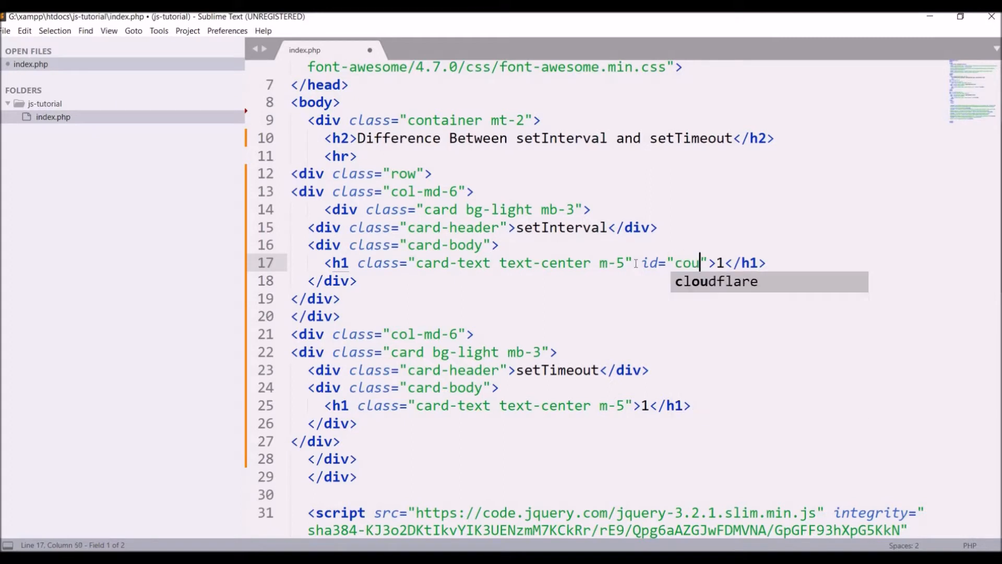
type("nter_id")
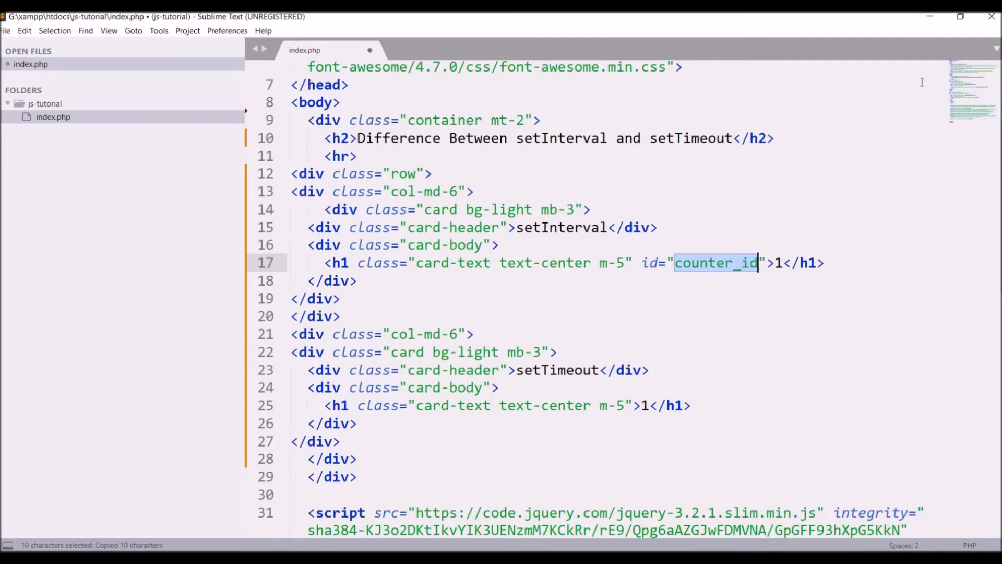
scroll("down", 3)
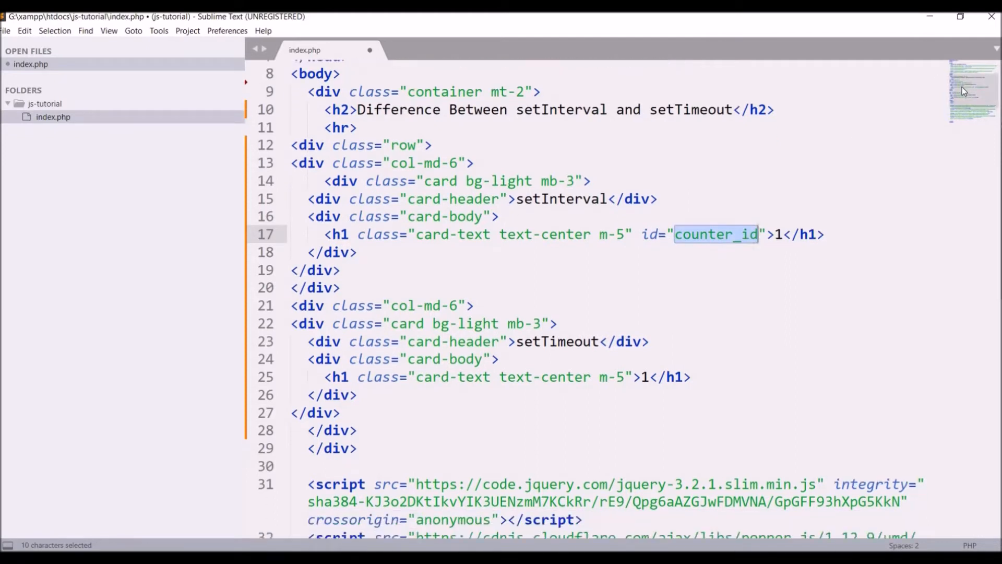
scroll("up", 3)
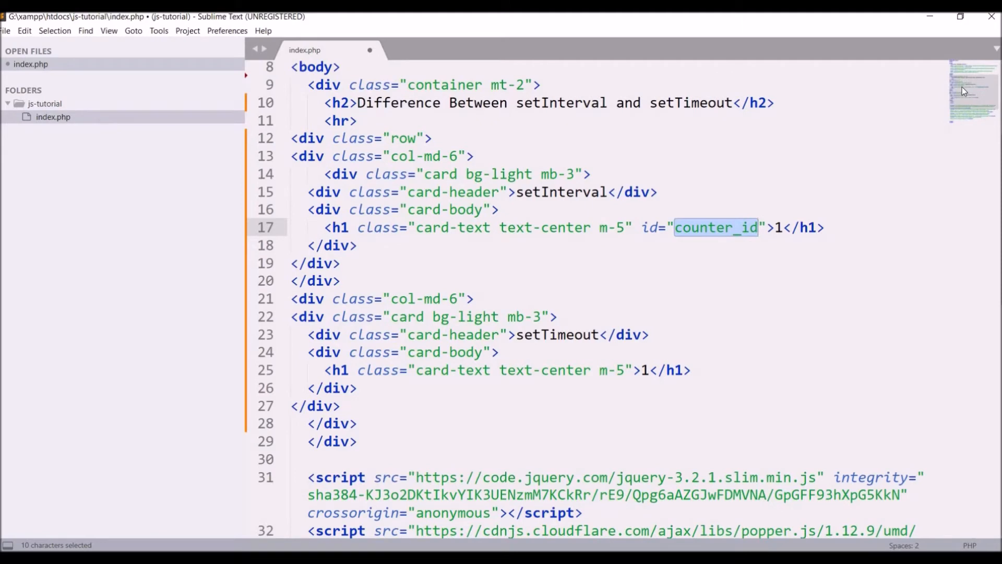
scroll("down", 3)
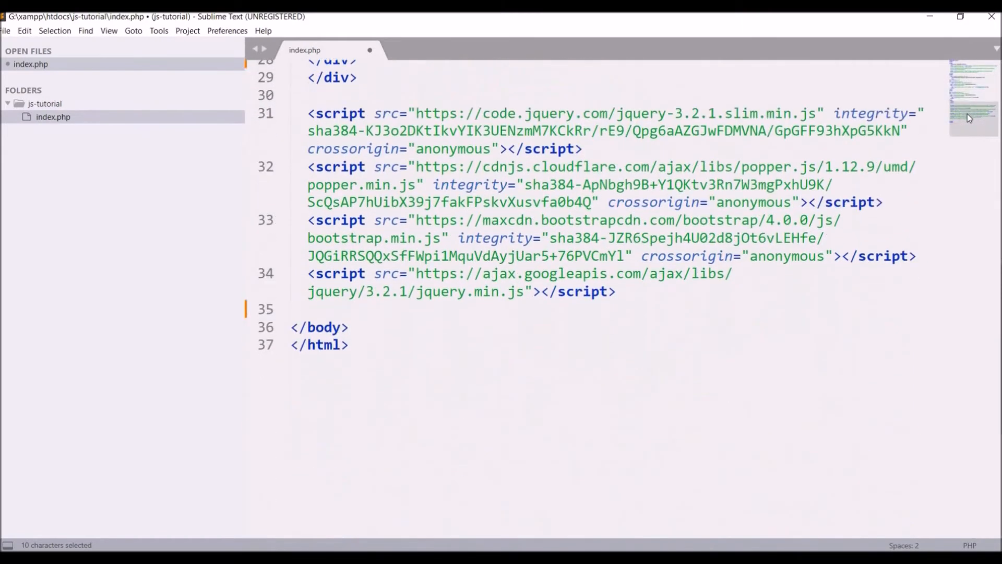
Open a JavaScript script block with a counter function declaring var value=0
type("<")
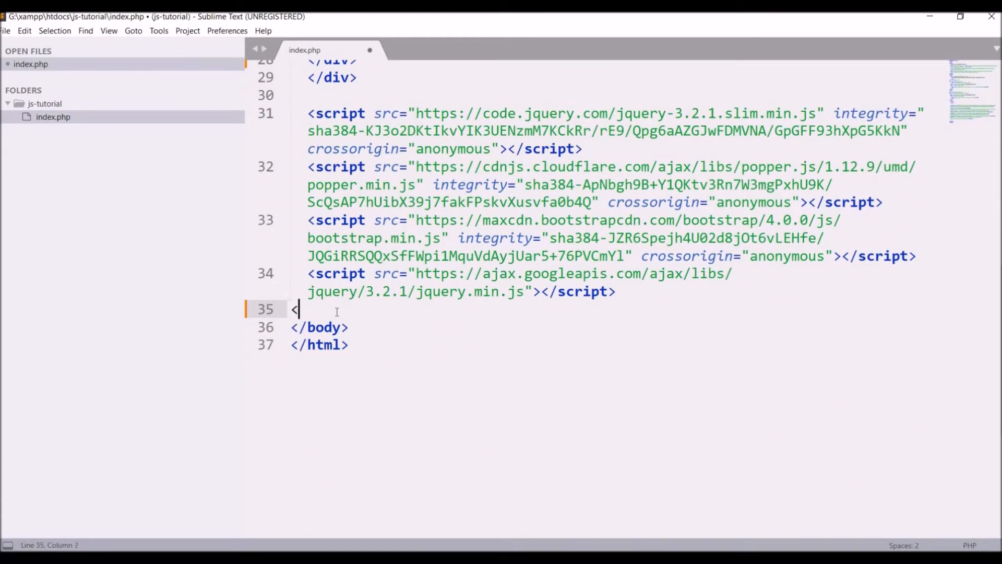
type("script type=\"text/javascript\">")
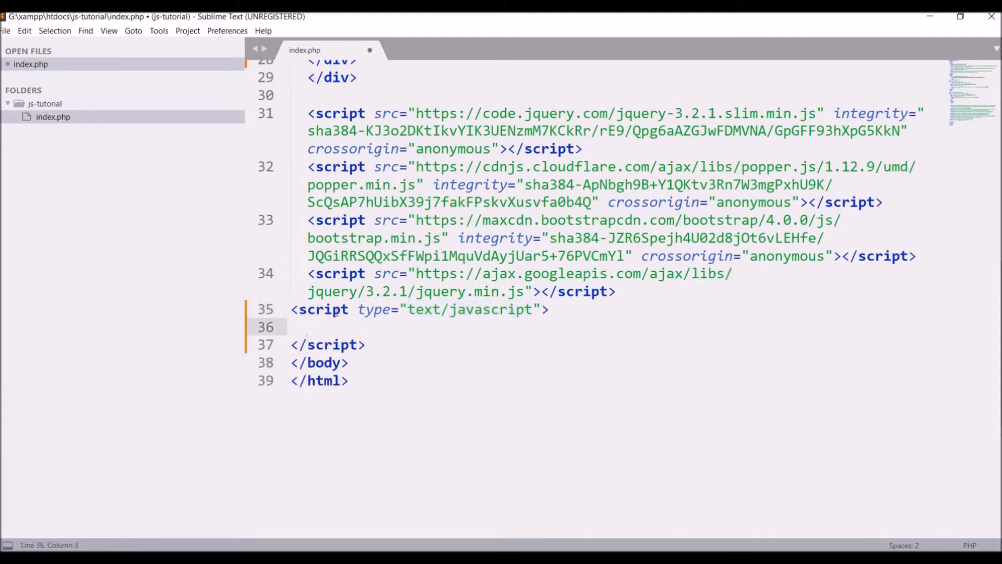
type("function countere")
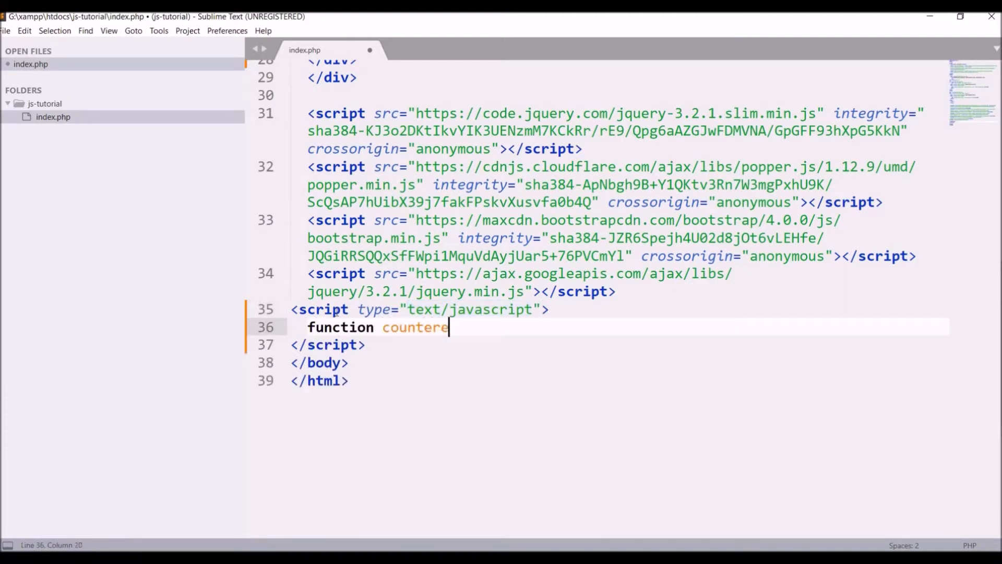
key("Enter")
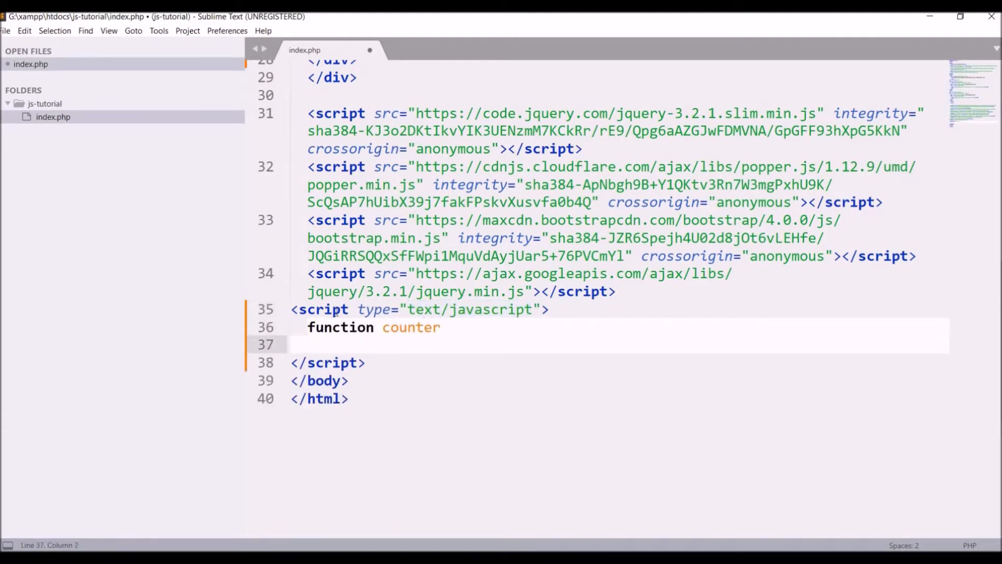
type("(){")
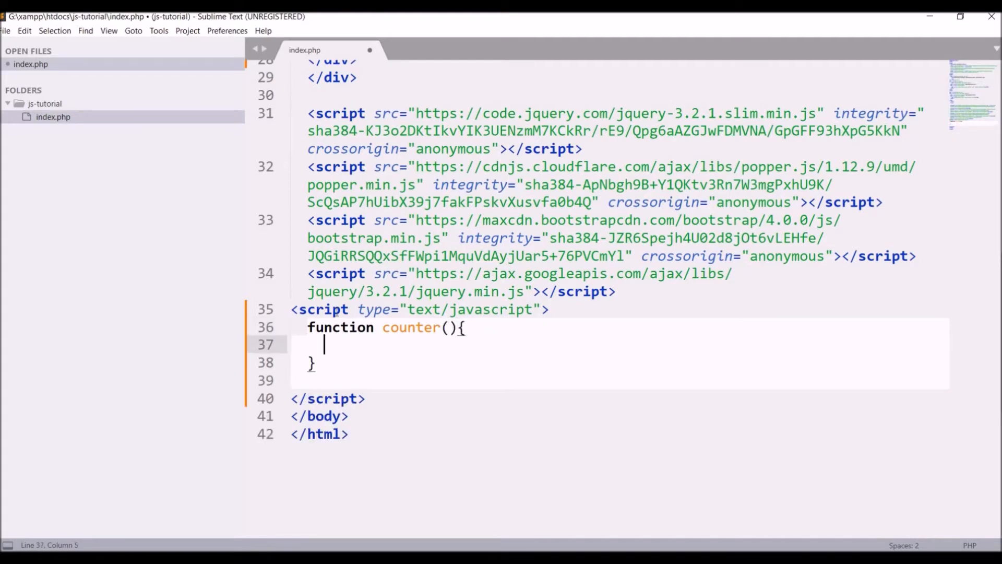
type("var")
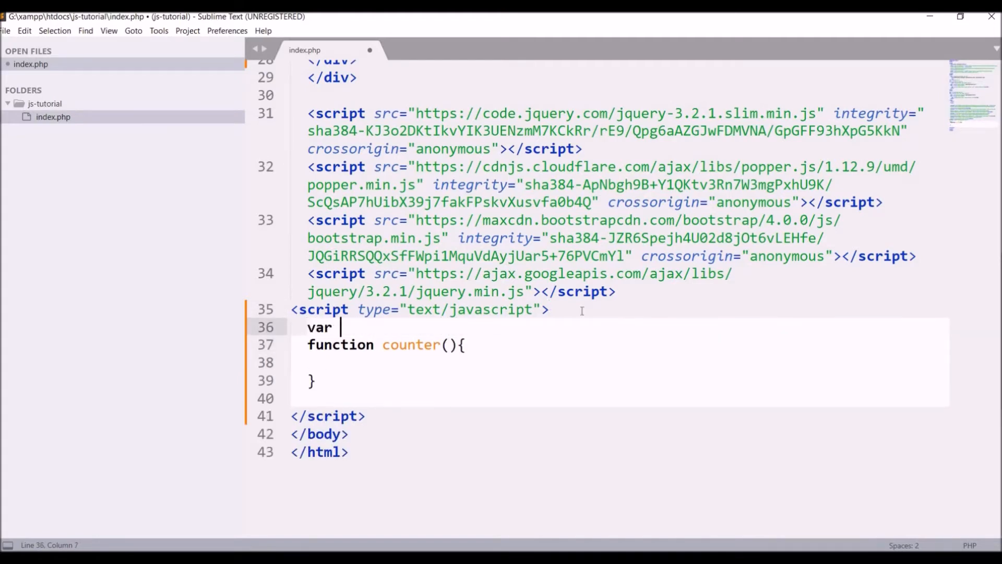
type("value=0;")
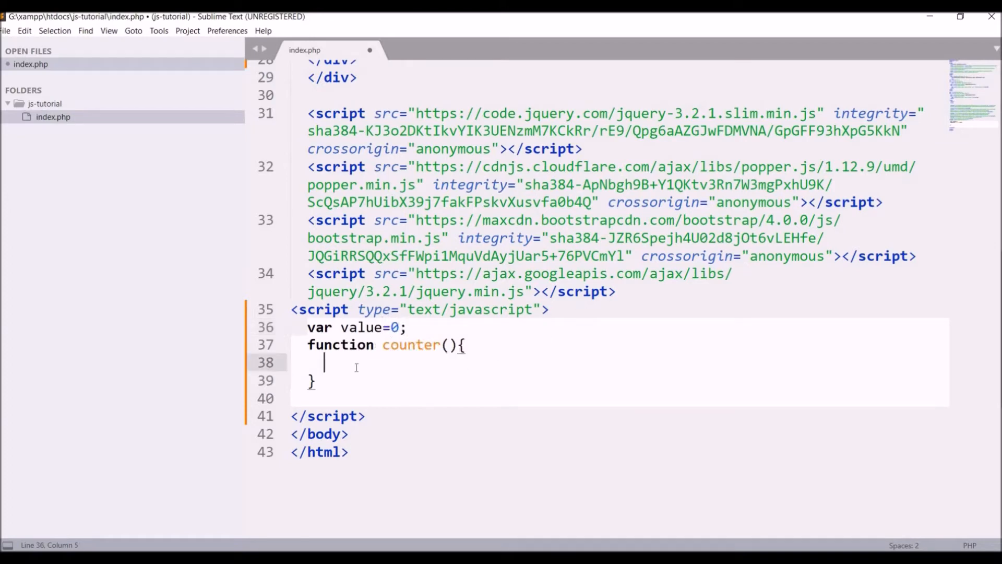
Write value into counter_id's innerHTML and call setInterval(counter,1000)
type("document.")
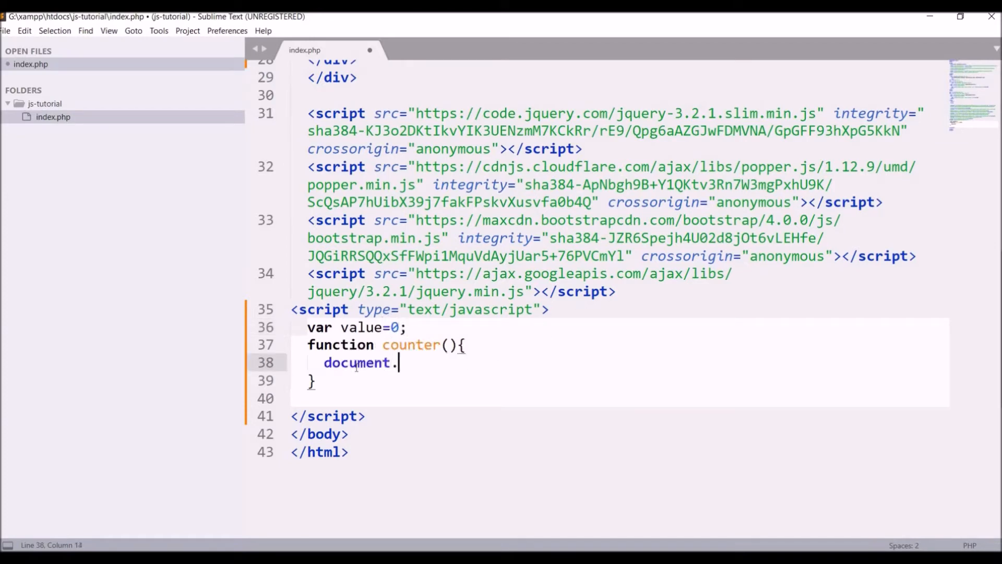
type("getElementById('')")
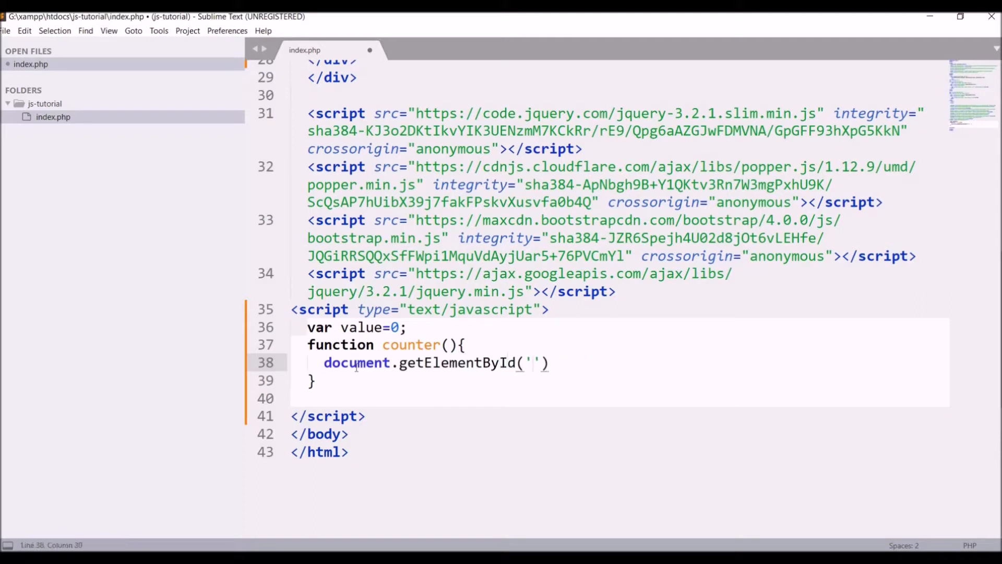
type("counter_id').")
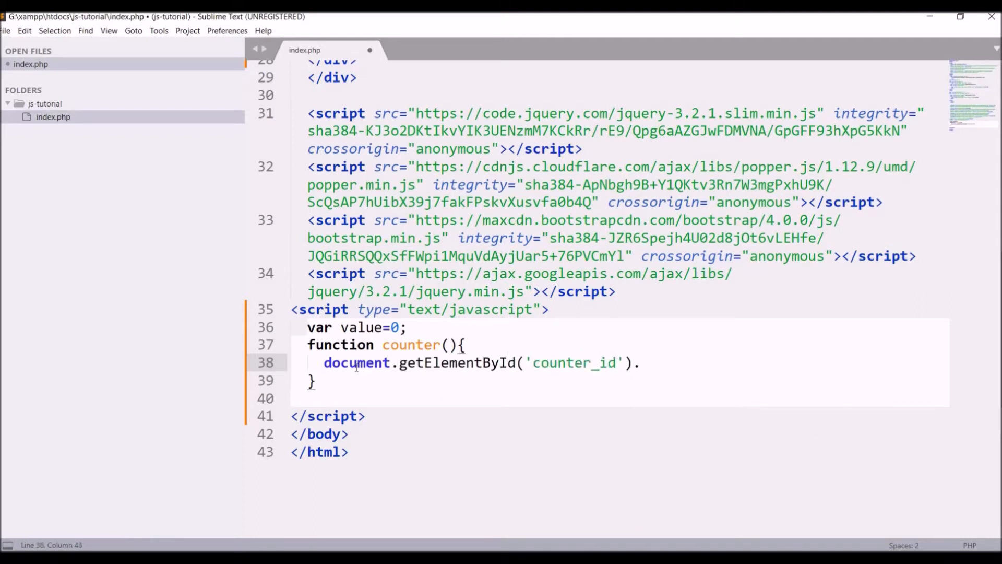
type("innerHTML=value;")
type("value++;")
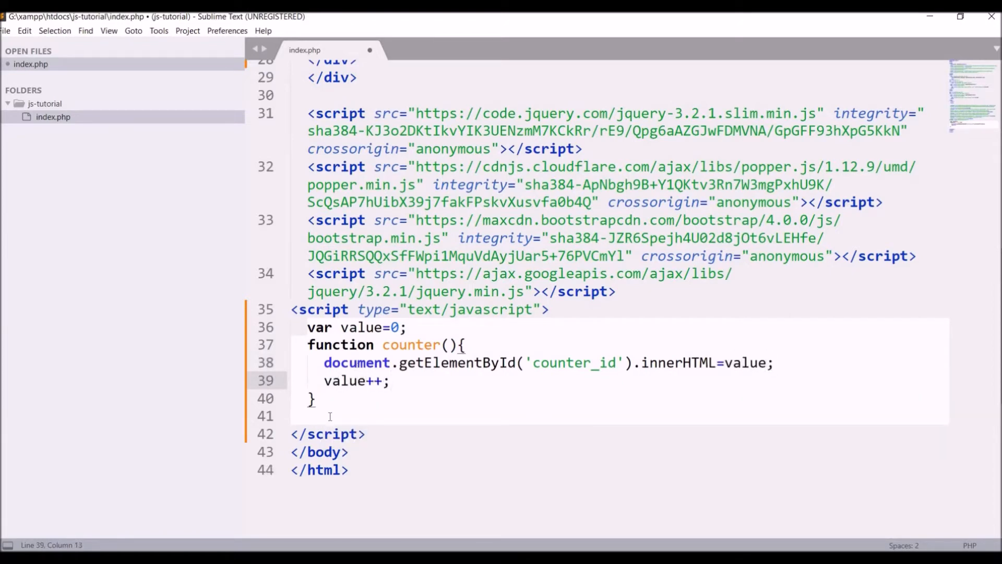
type("set")
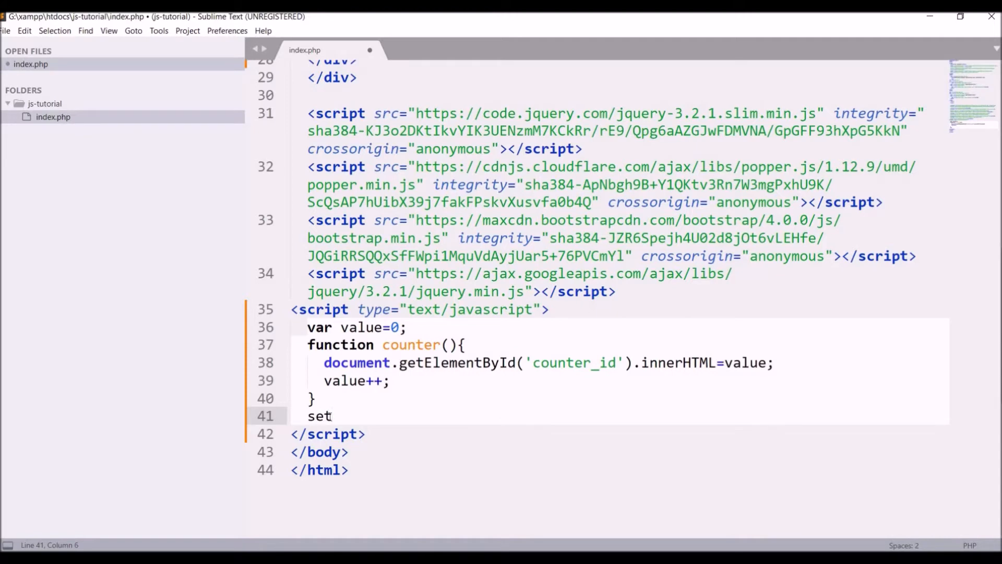
type("Interval")
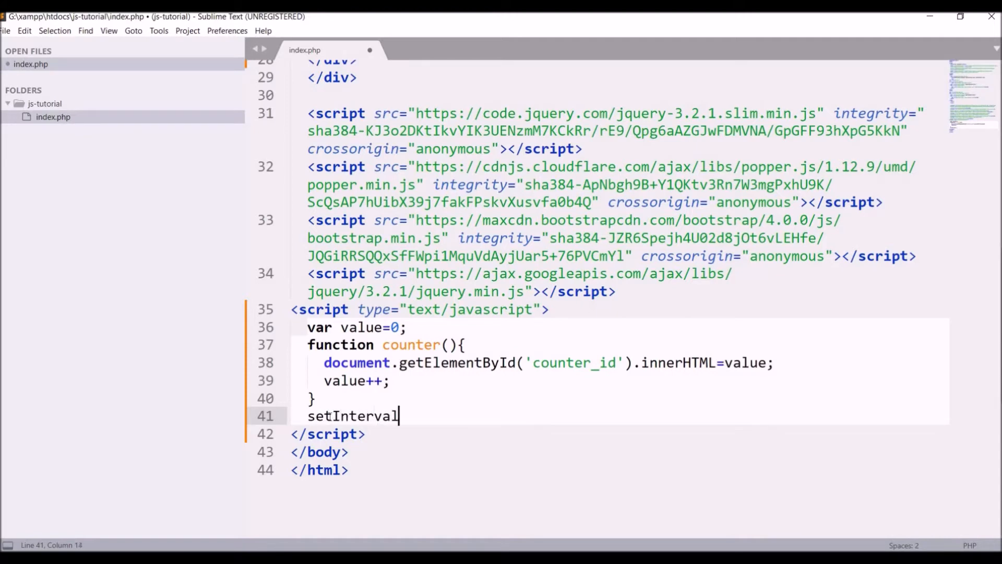
type("(cou)")
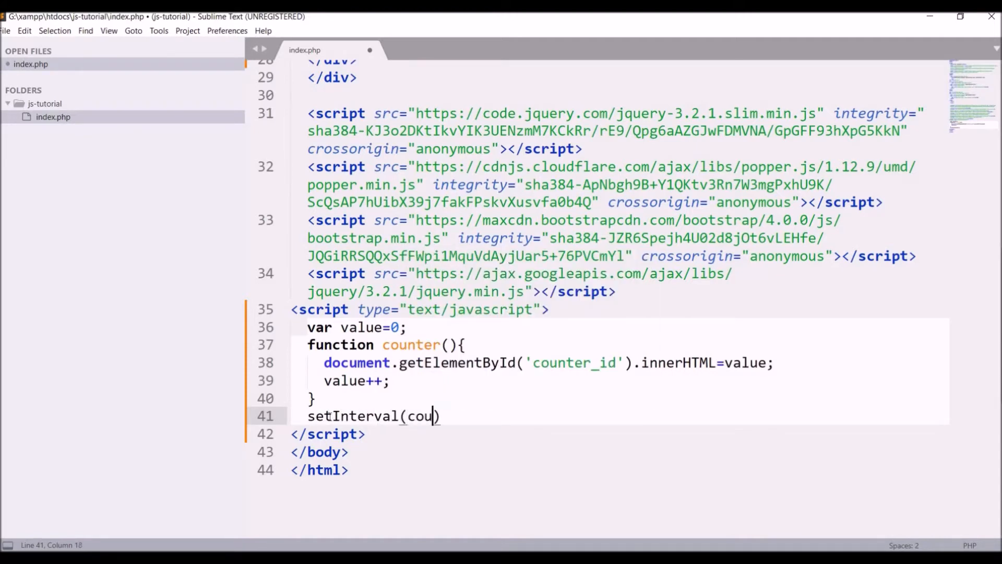
type("nter,100")
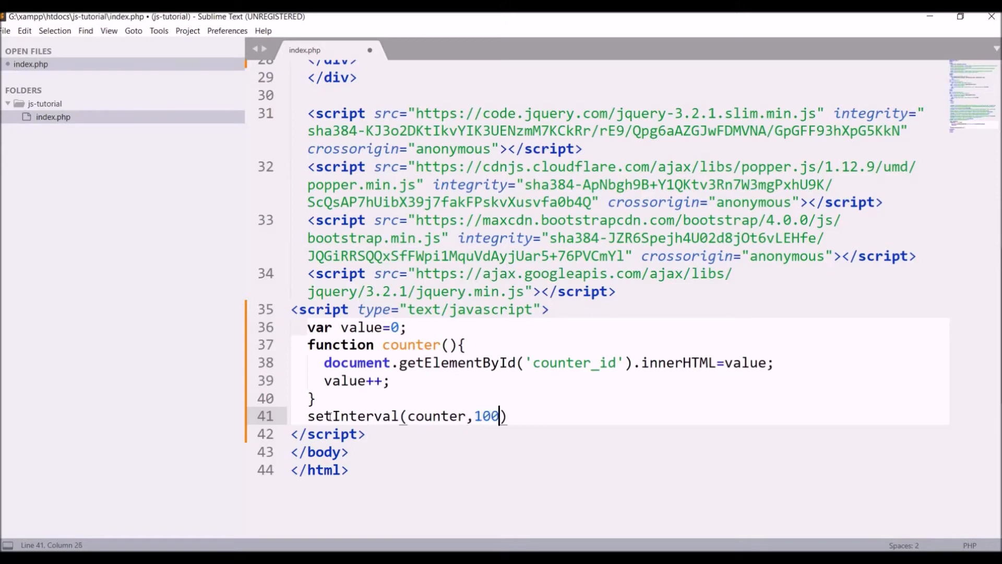
type("0;")
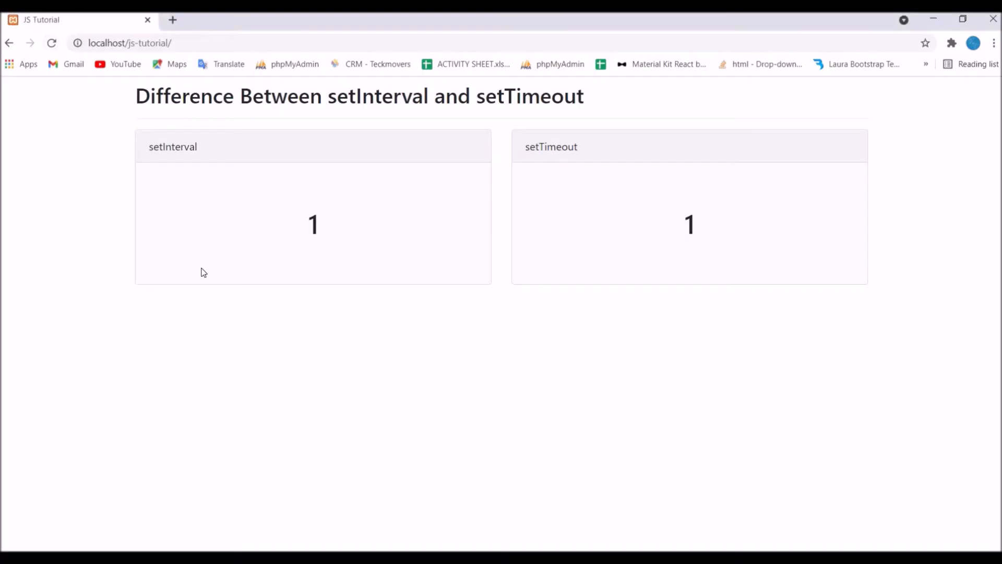
mouse_move(313, 280)
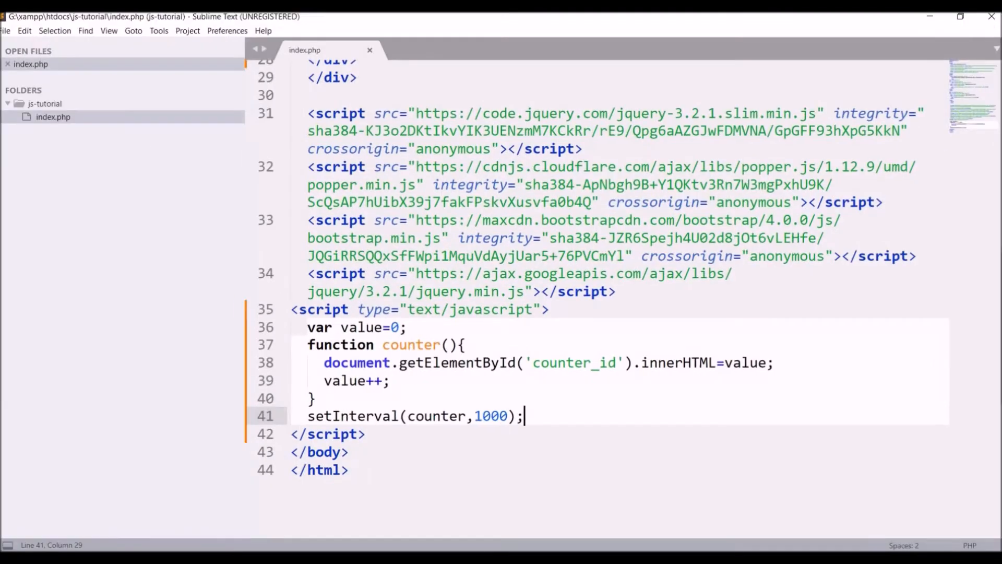
mouse_move(575, 386)
type("1")
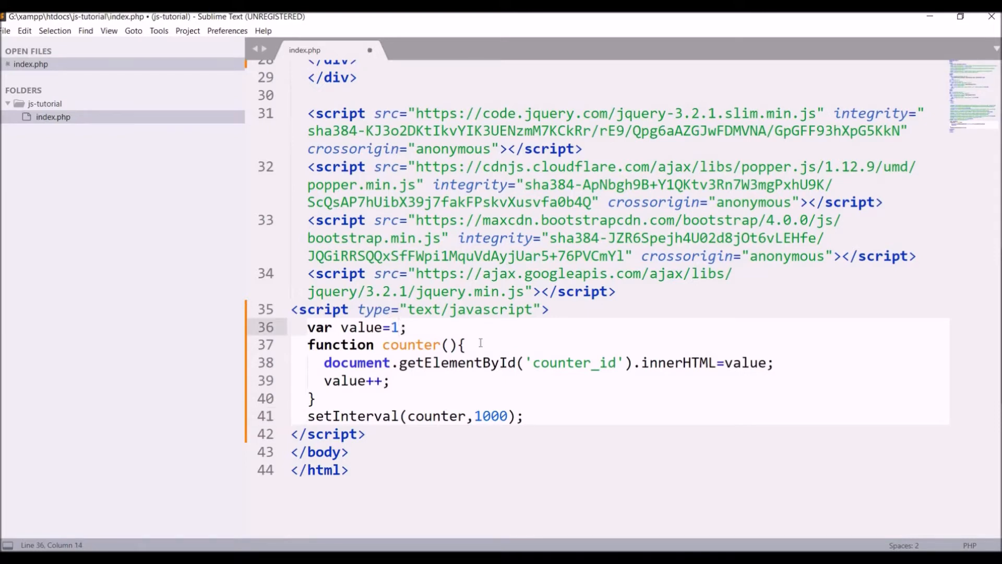
Change var value to 1, copy the id onto the setTimeout h1 as counter_id2, and save
left_click(464, 344)
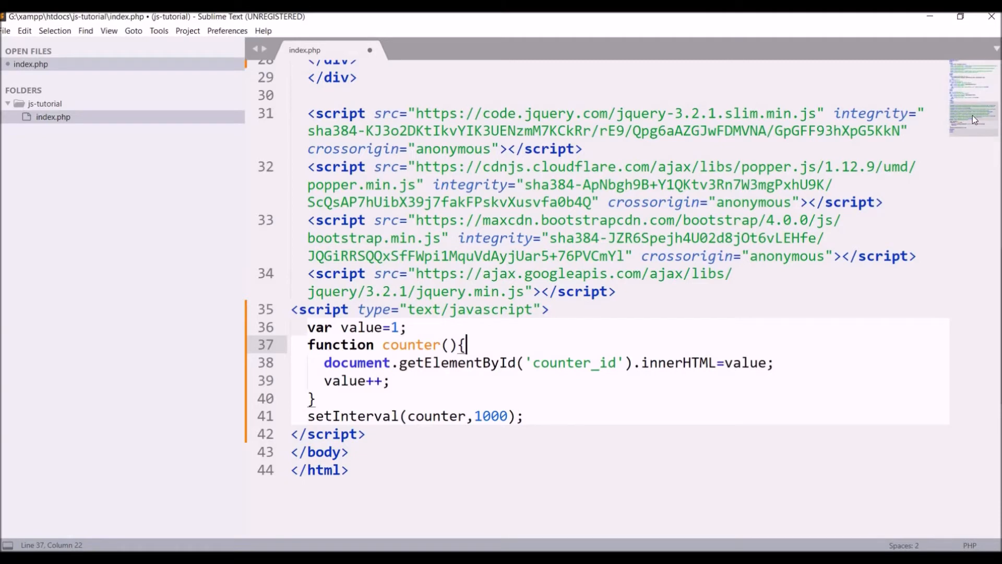
scroll("up", 3)
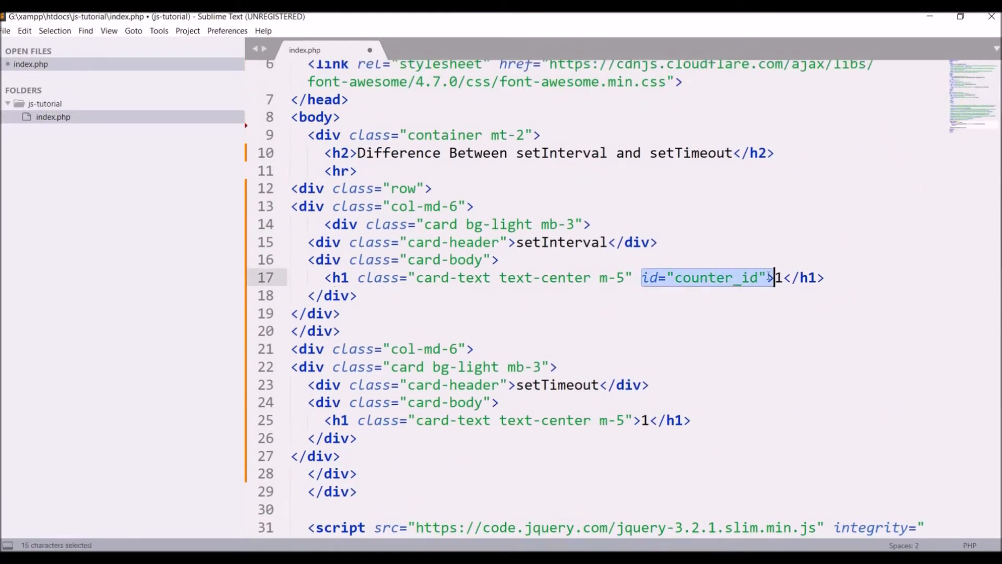
key("ctrl+c")
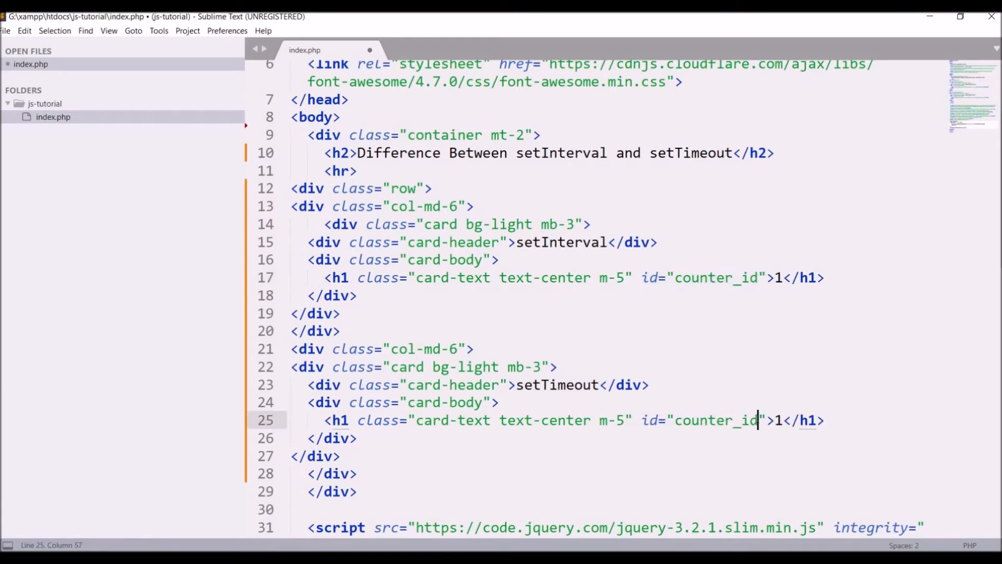
type("2")
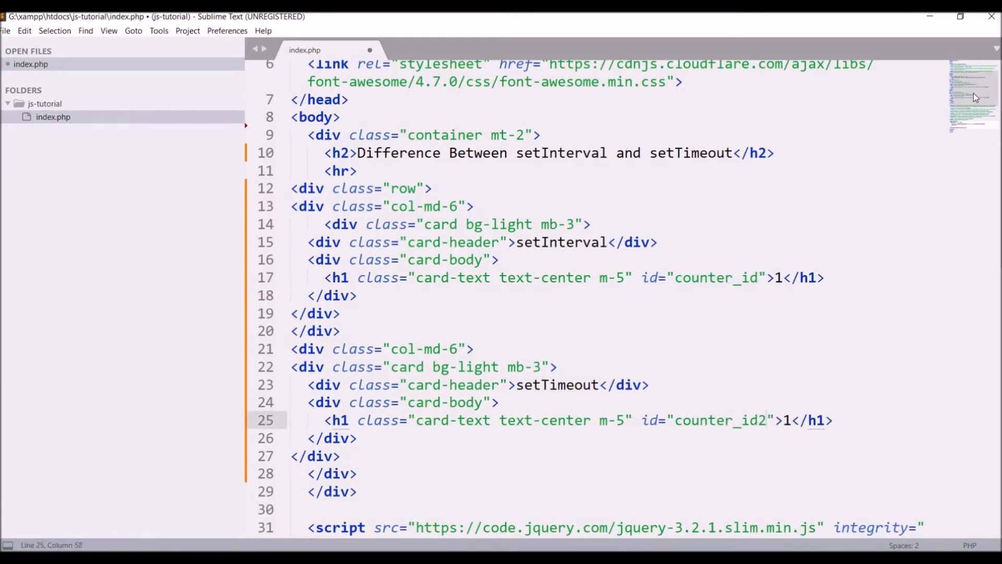
scroll("down", 3)
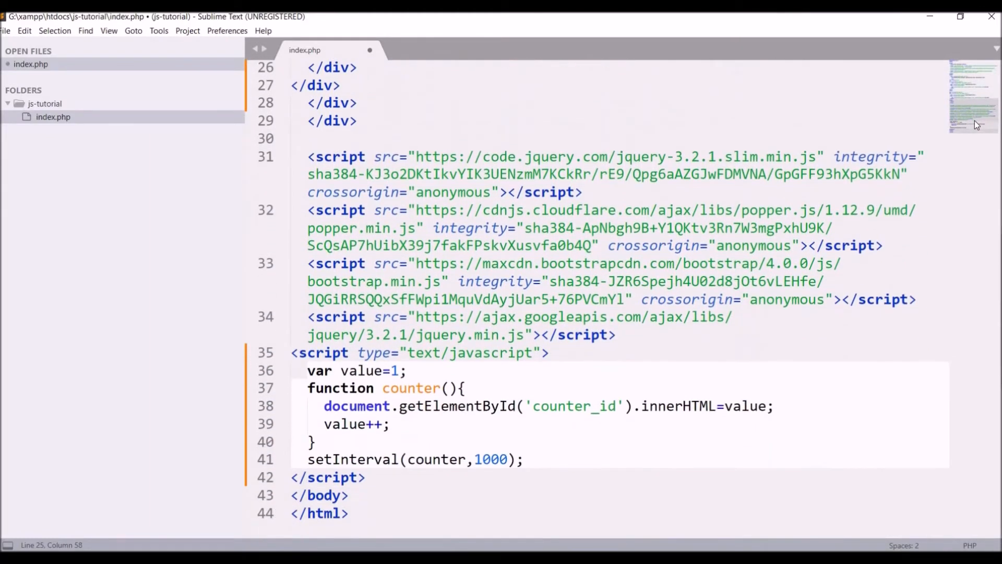
key("ctrl+s")
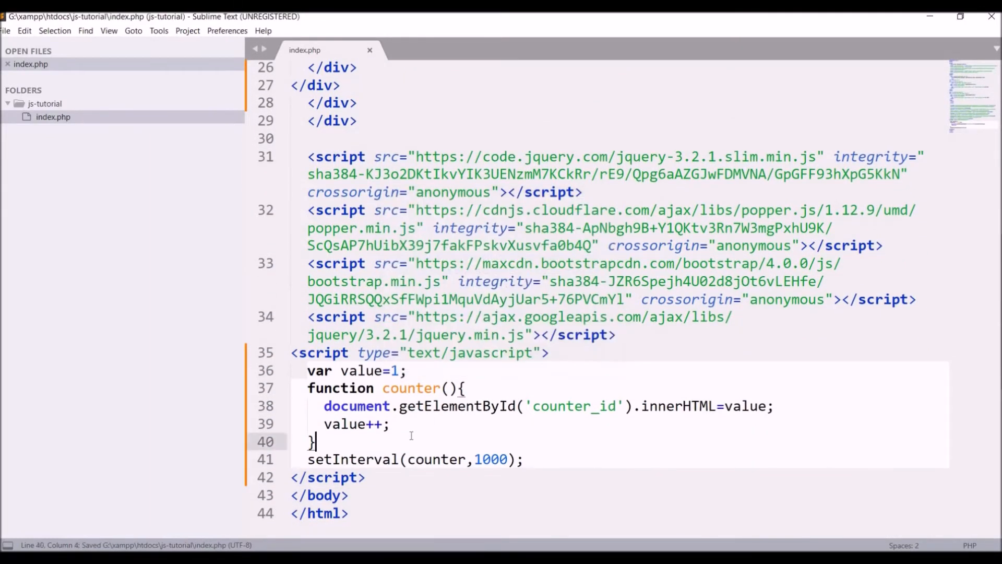
Create a second counter function, counter2, using value2 and counter_id2
left_click(467, 458)
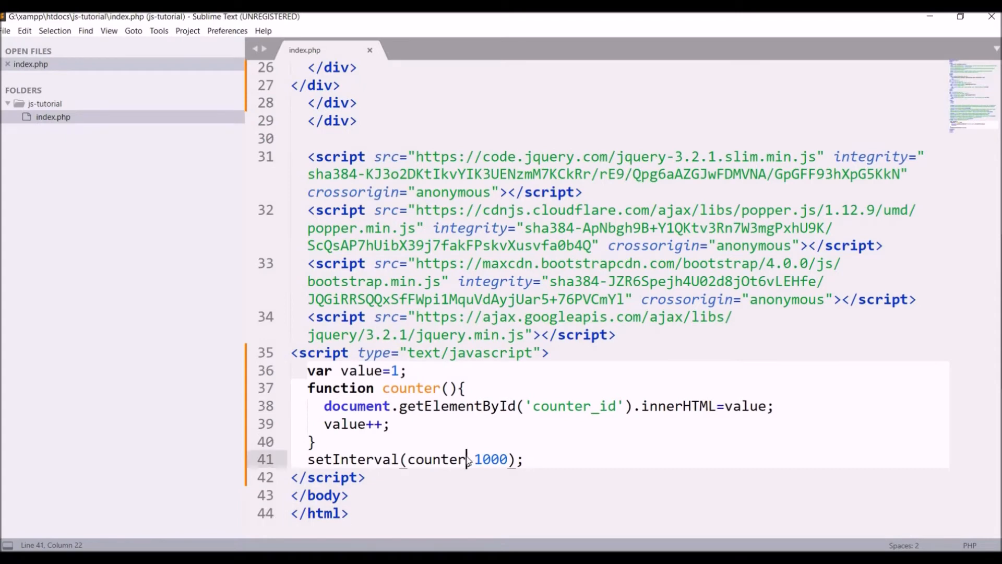
mouse_move(587, 428)
type("///f")
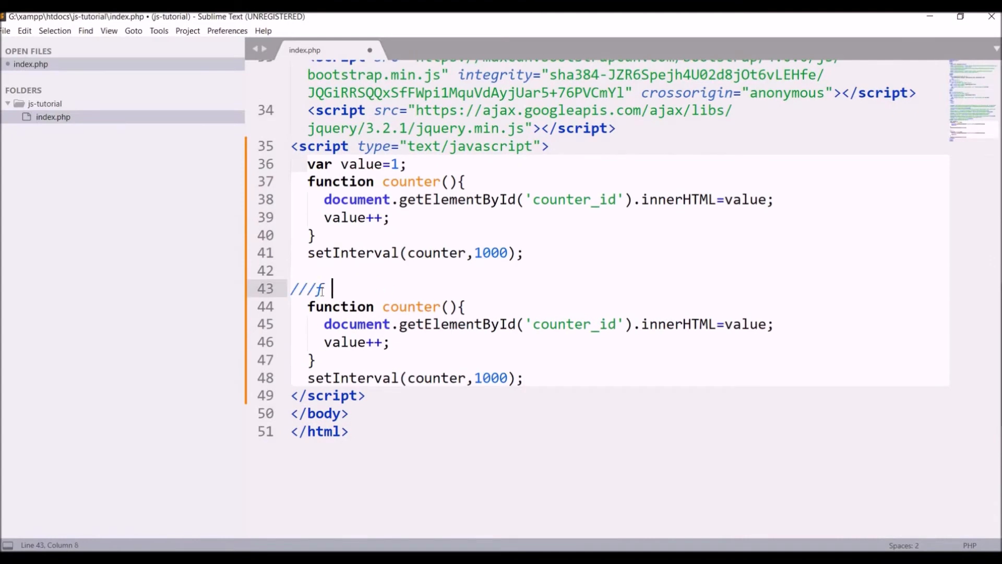
type("or timeout")
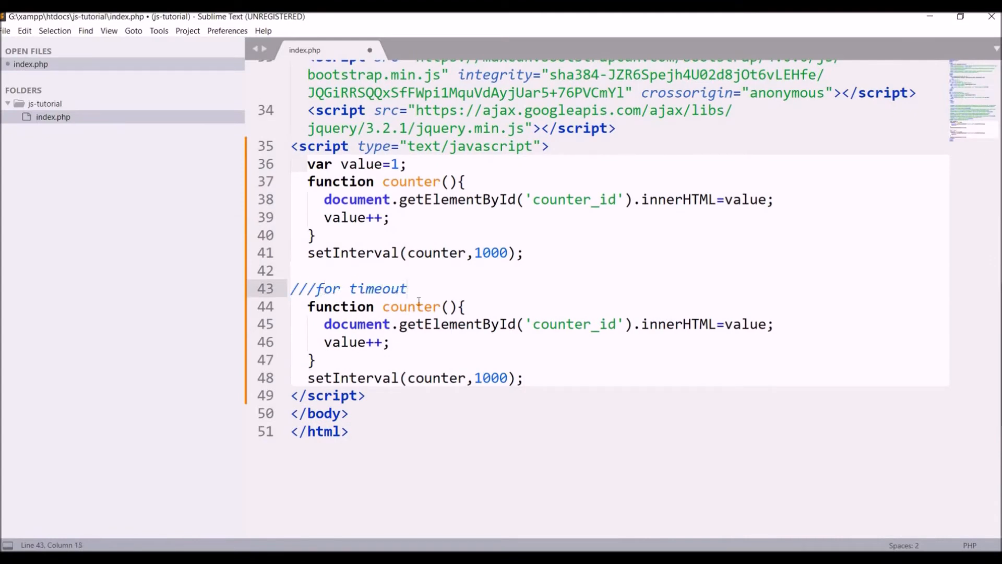
type("2")
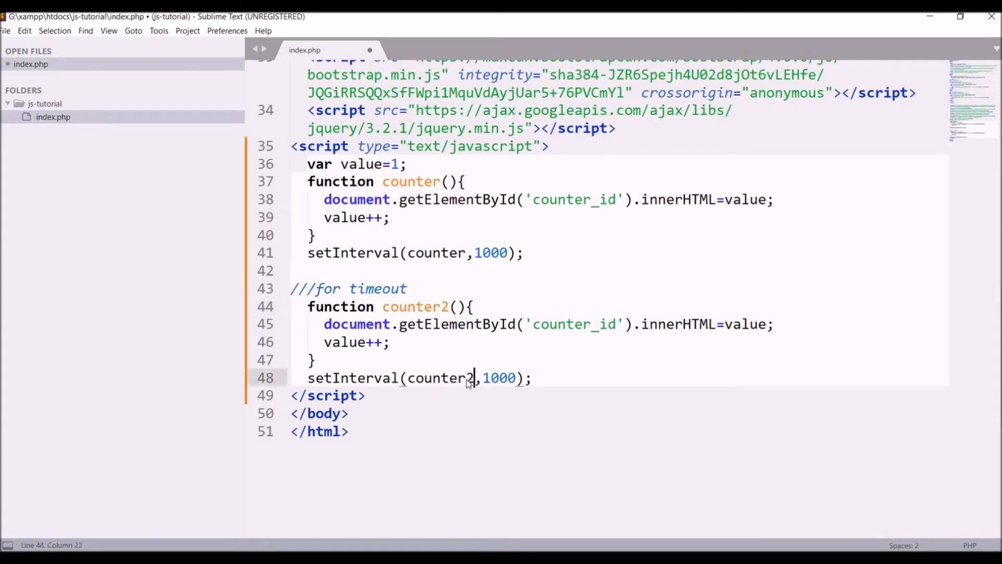
type("2")
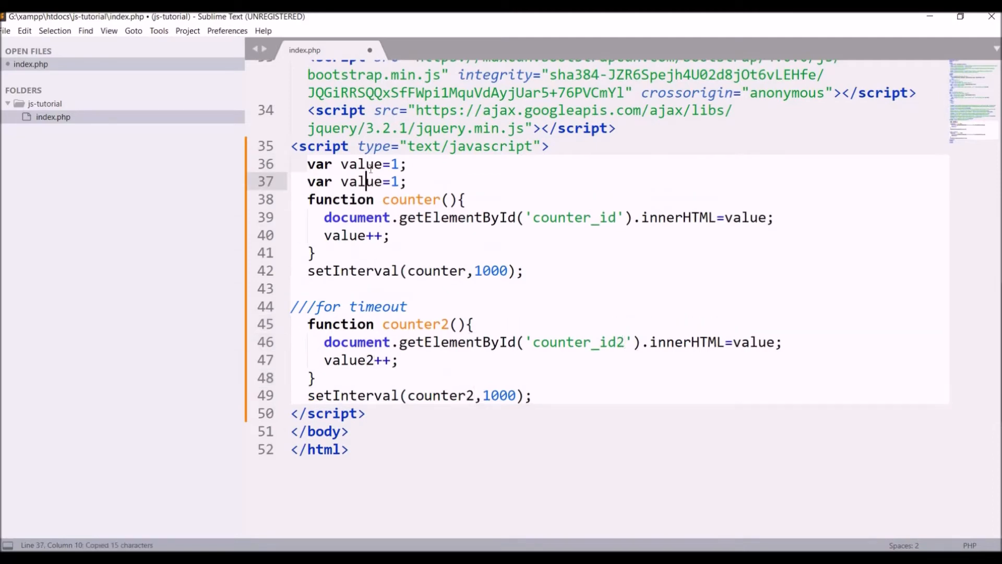
type("2")
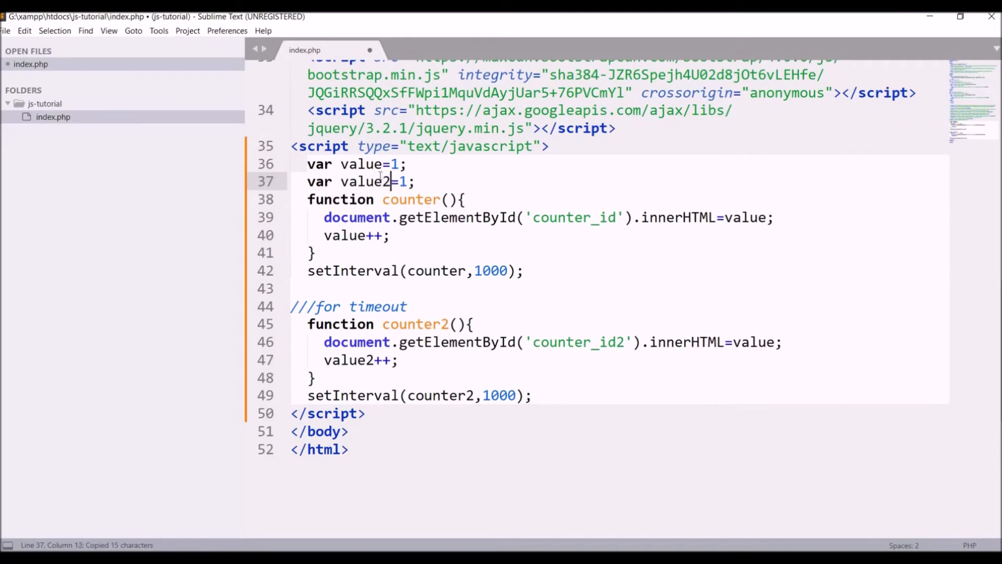
mouse_move(398, 390)
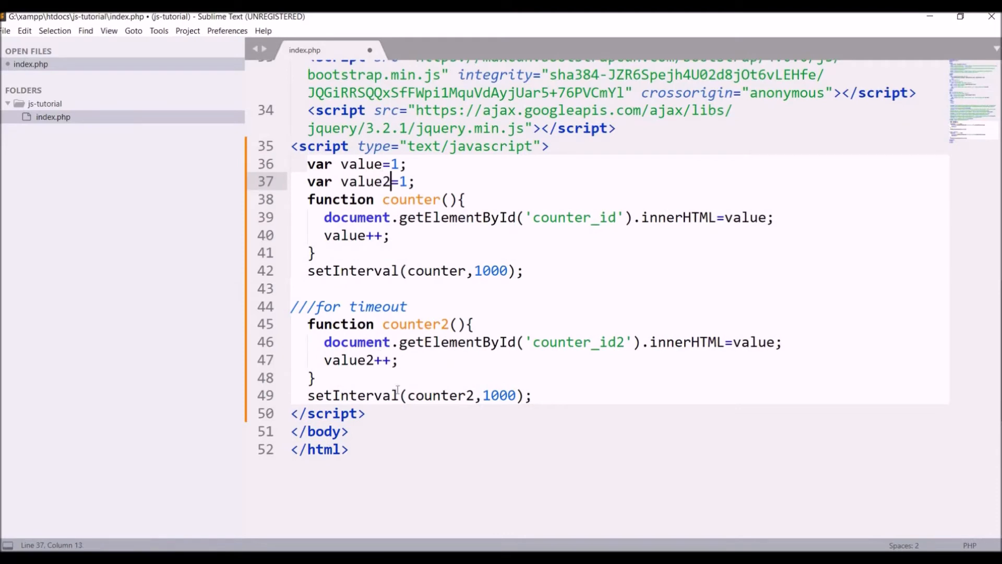
Call counter2 through setTimeout and set both timer delays to 5000 ms
left_click(333, 395)
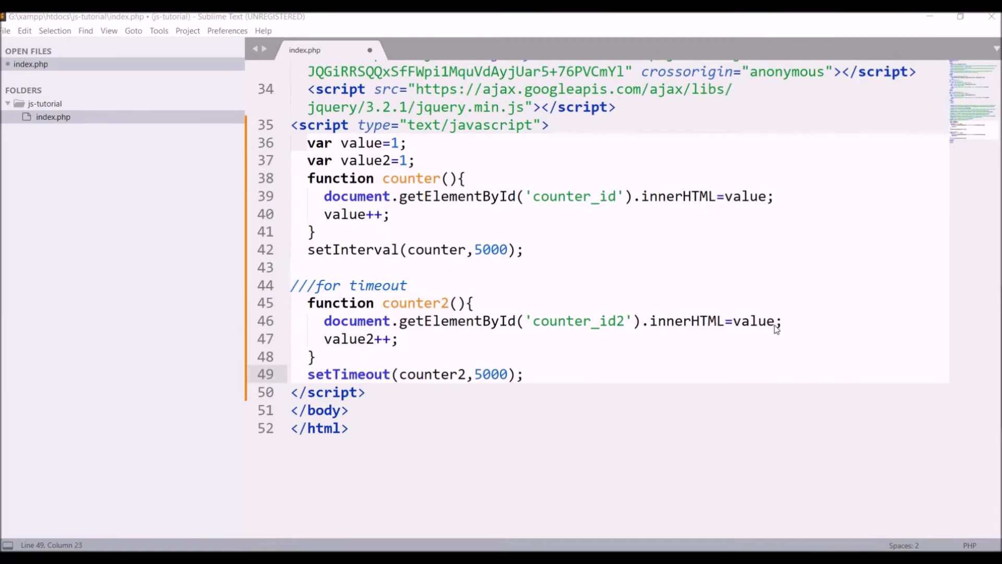
type("2")
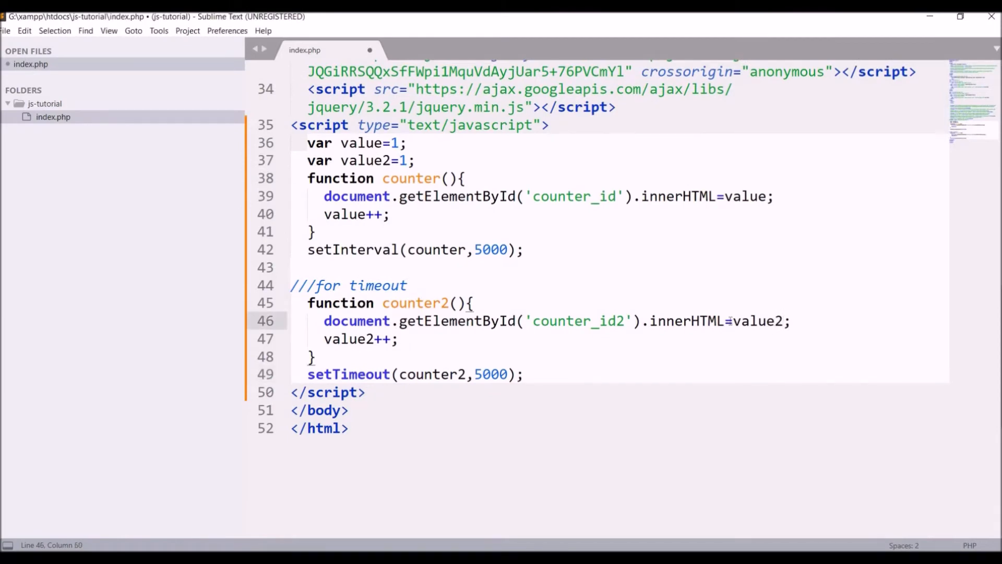
double_click(758, 321)
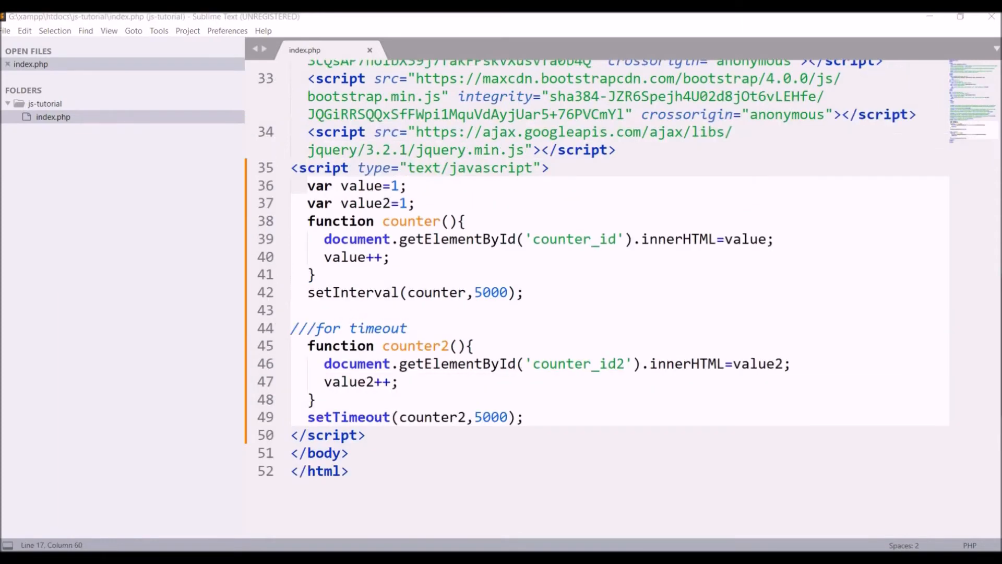
scroll("up", 3)
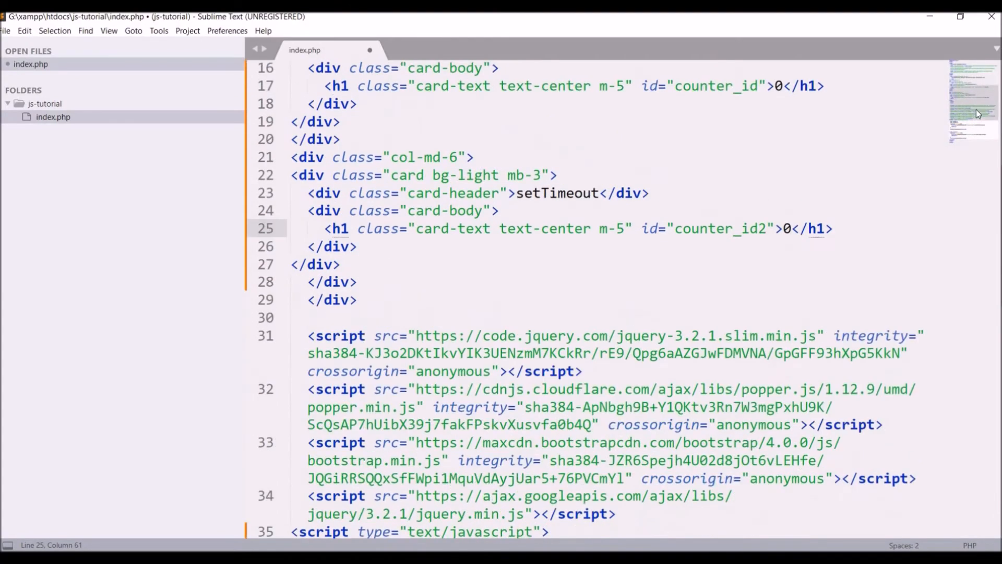
Log 'setInterval executed '+value in counter and 'setTimeout executed '+value2 in counter2
type("cns")
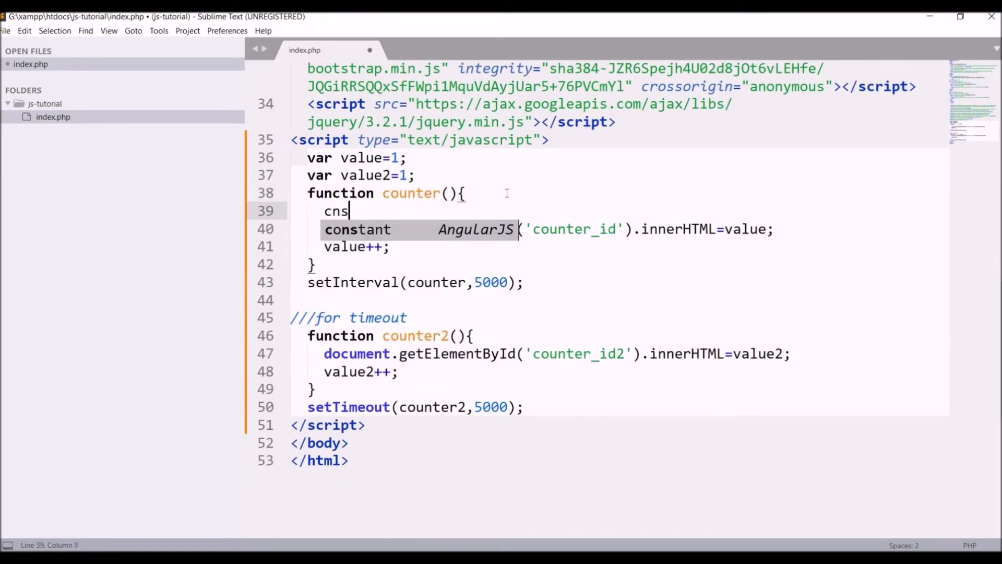
type("onsole.")
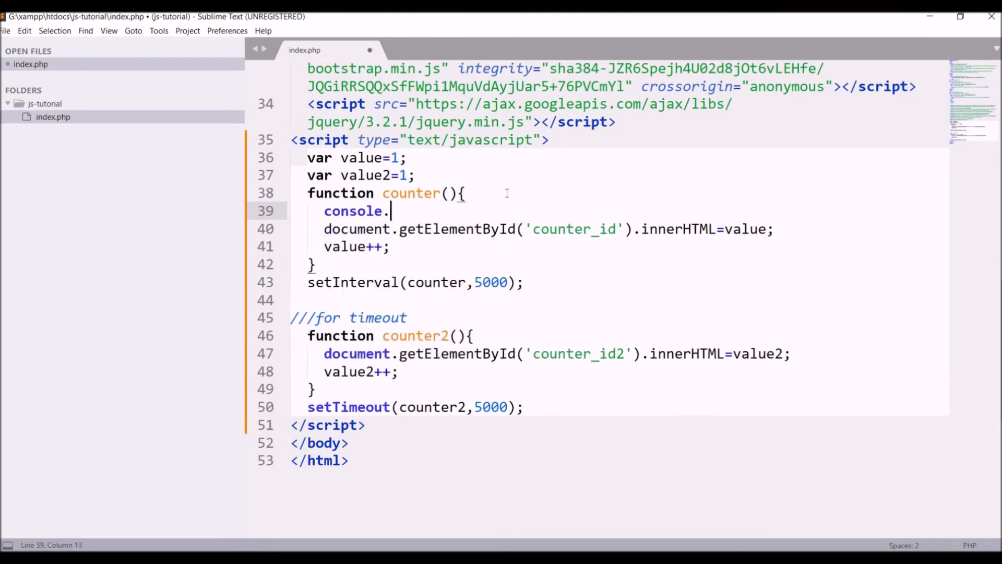
type("log")
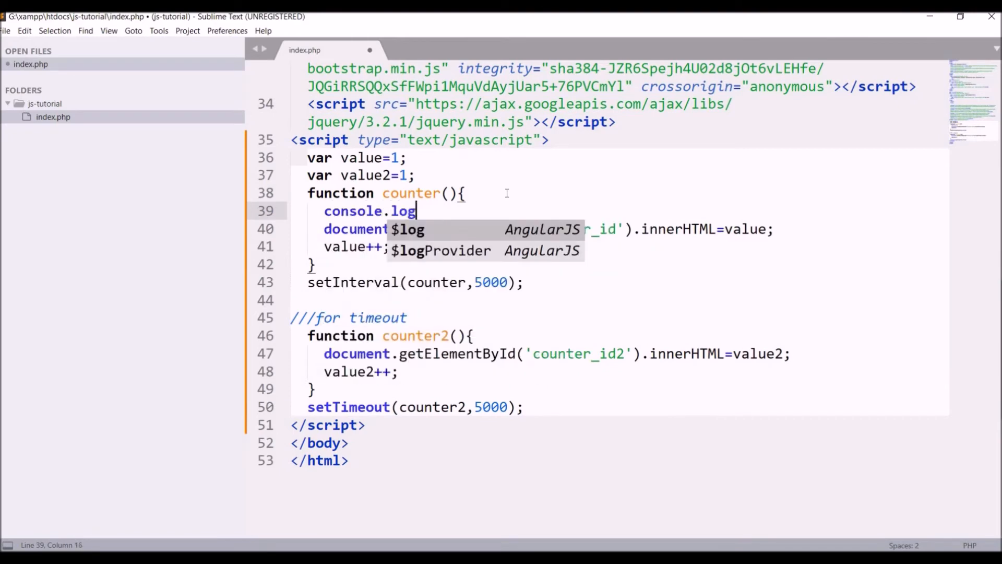
type("('seton')")
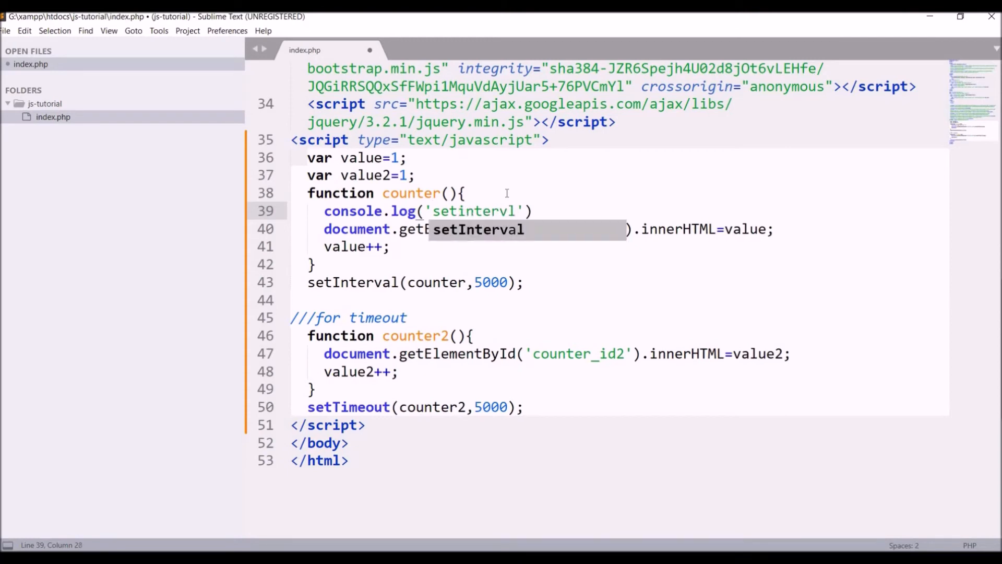
type("exect")
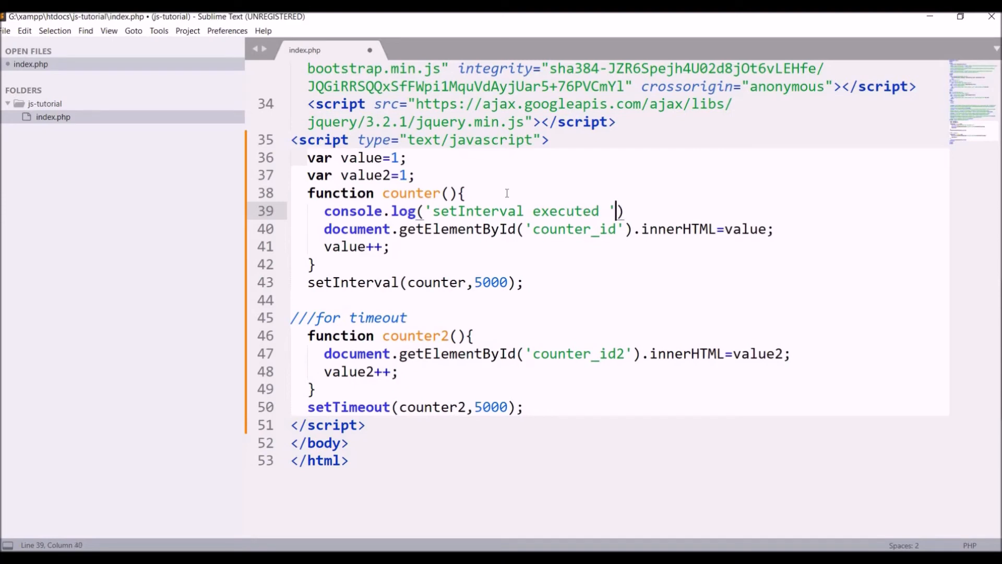
type("+ value")
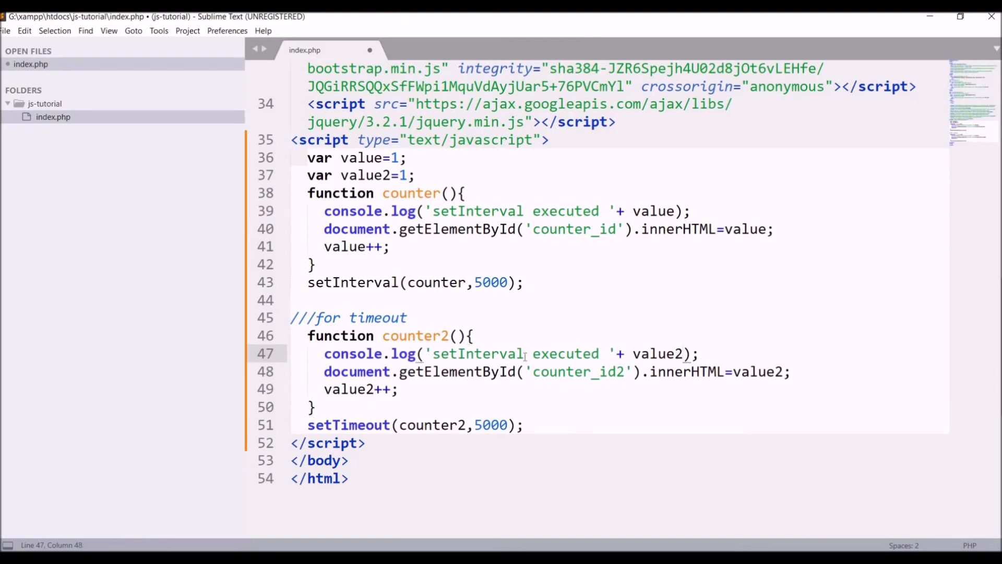
type("settim")
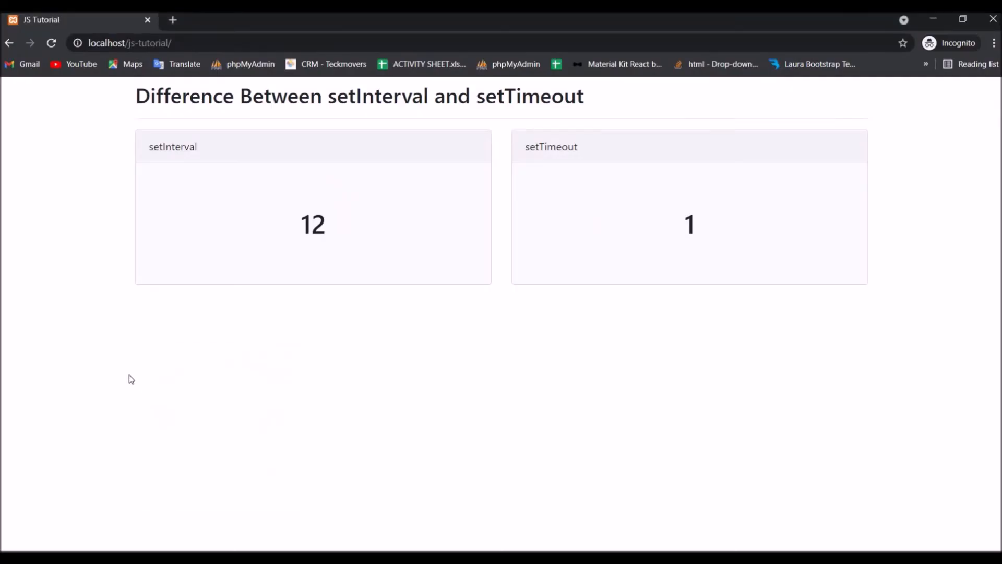
Open Chrome DevTools Console, reload, and watch setInterval logs climb while setTimeout logs once
key("F12")
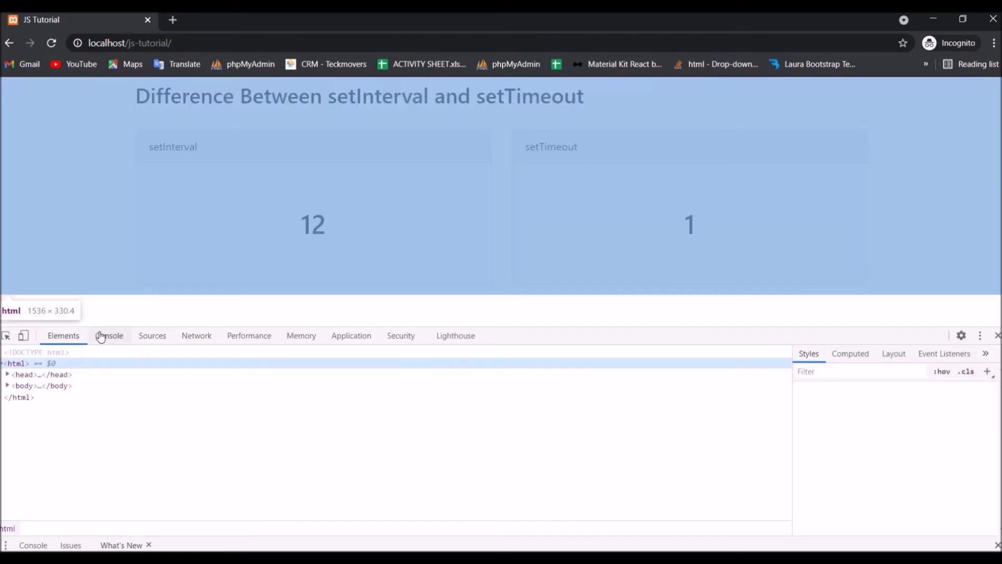
left_click(51, 43)
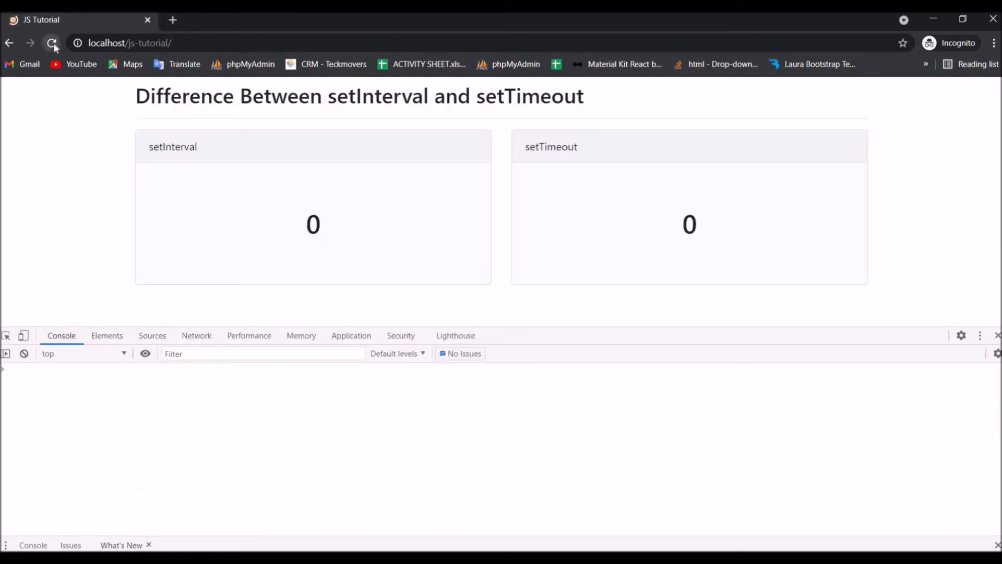
left_click(52, 43)
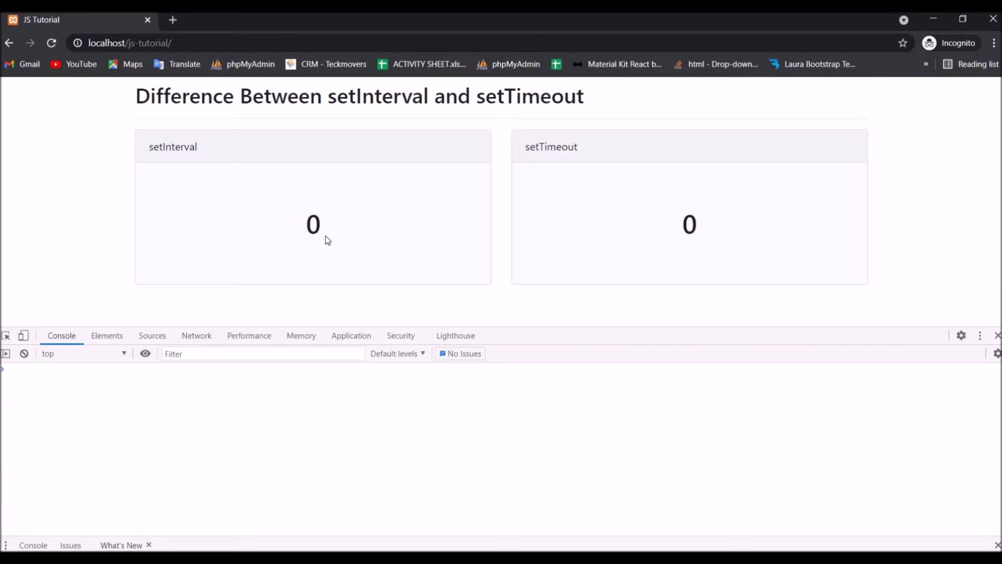
double_click(689, 225)
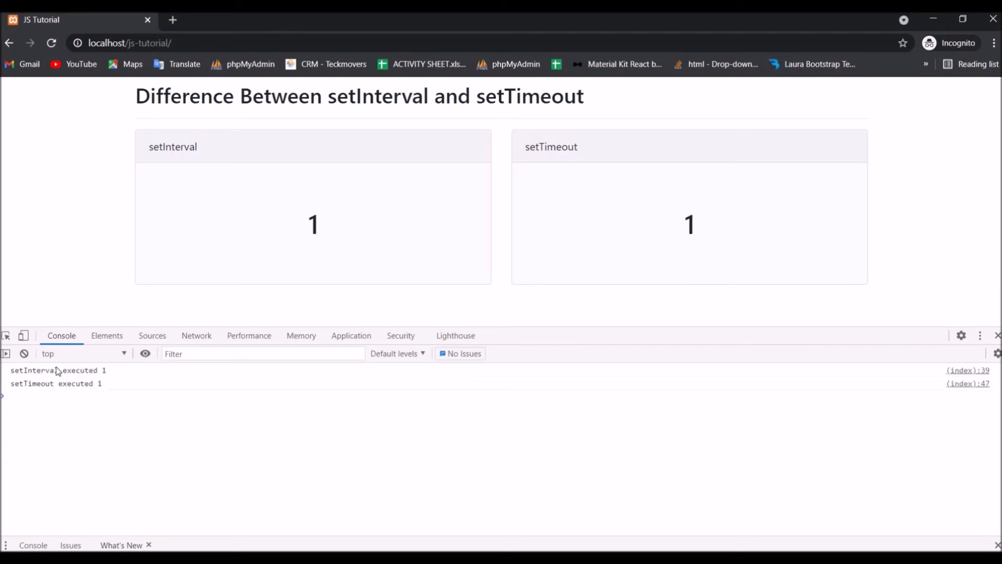
mouse_move(93, 379)
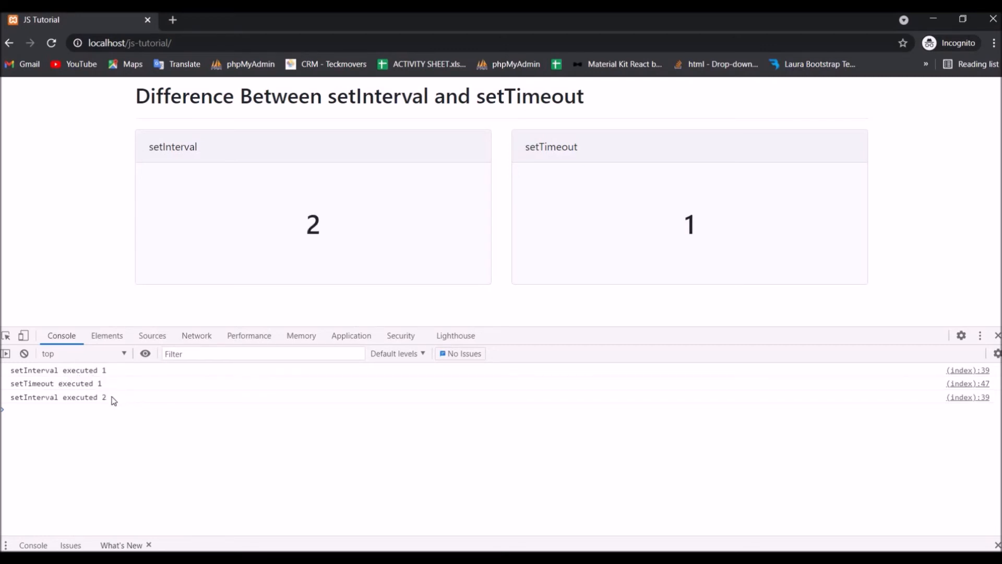
mouse_move(6, 407)
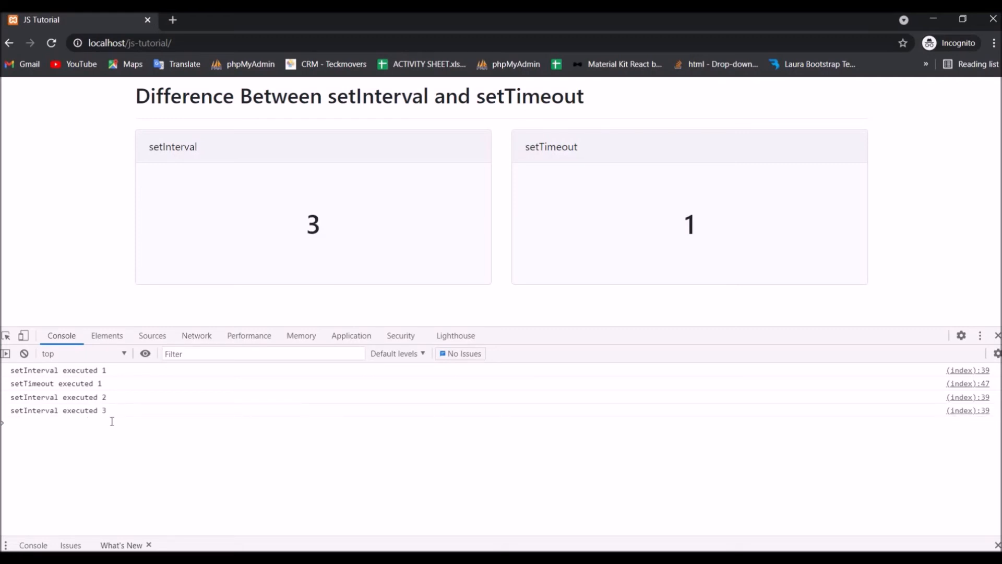
mouse_move(393, 254)
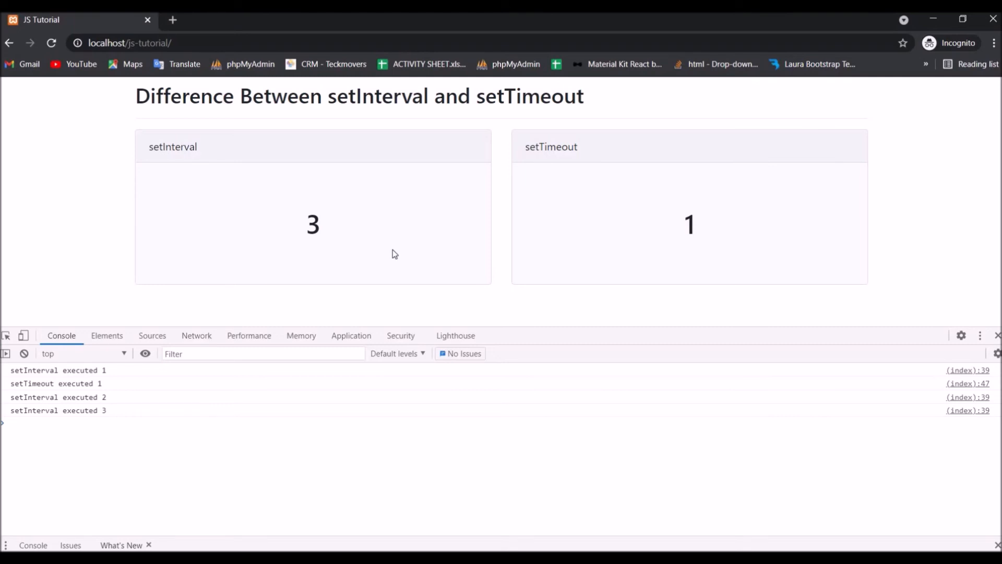
double_click(172, 146)
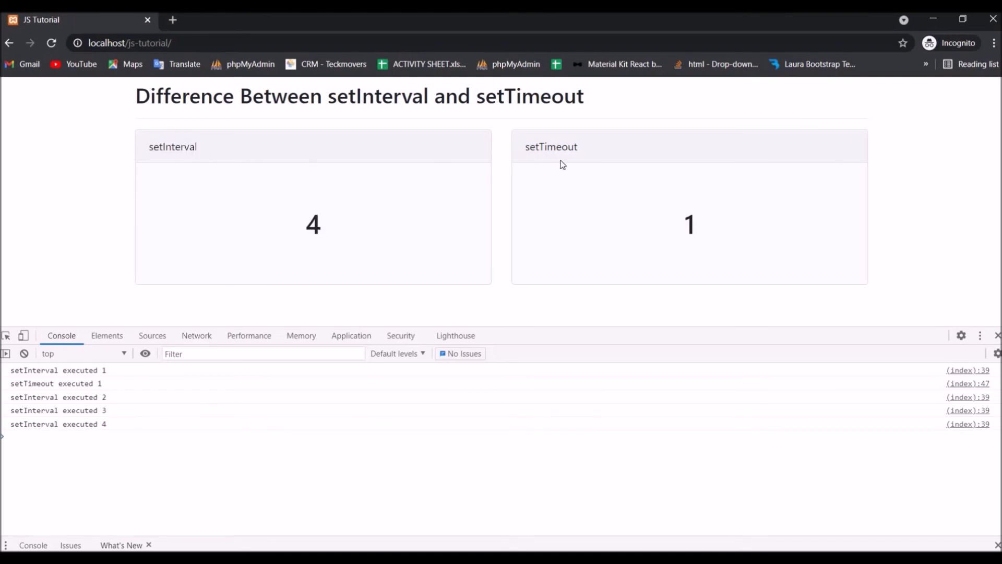
mouse_move(721, 234)
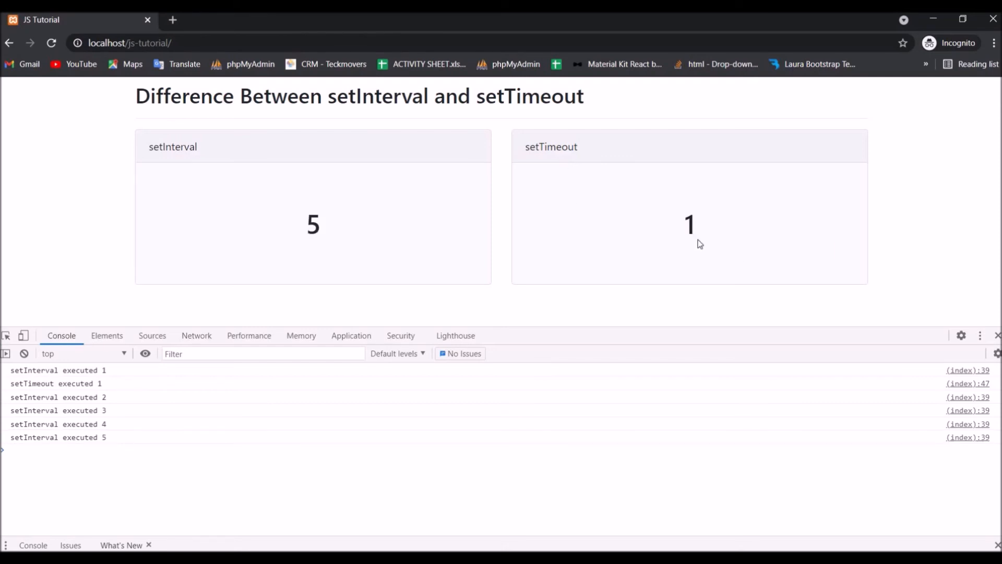
mouse_move(609, 354)
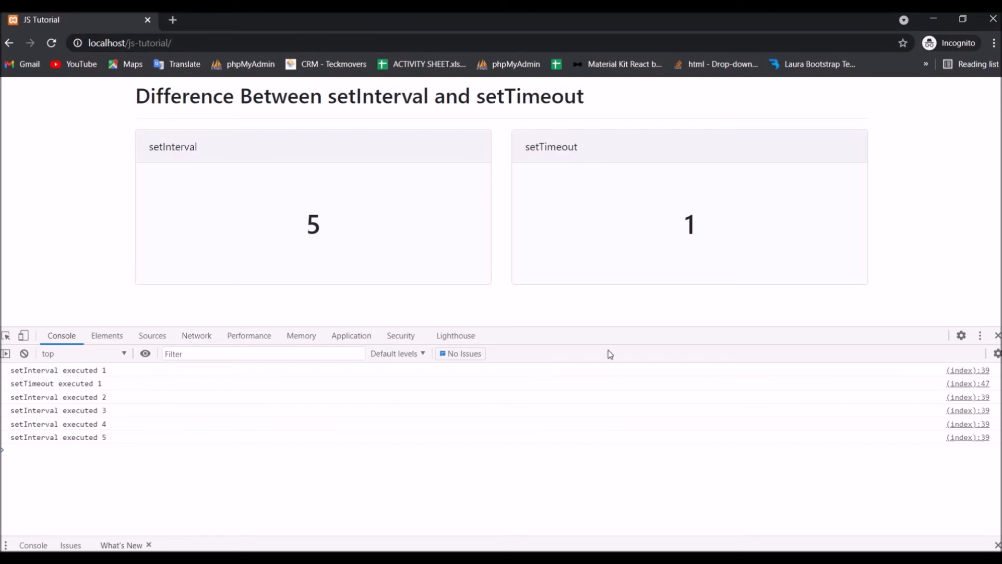
mouse_move(630, 280)
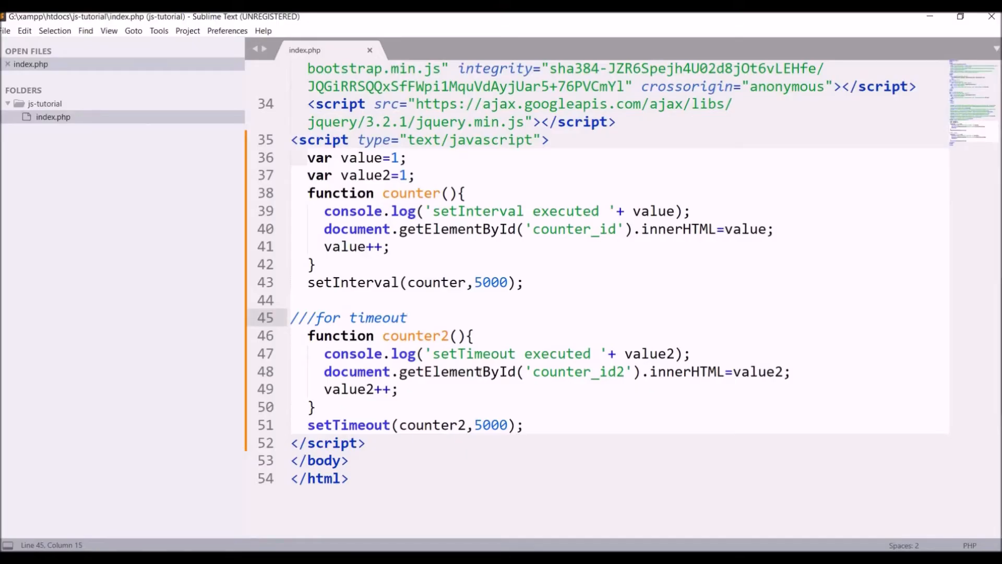
left_click(398, 389)
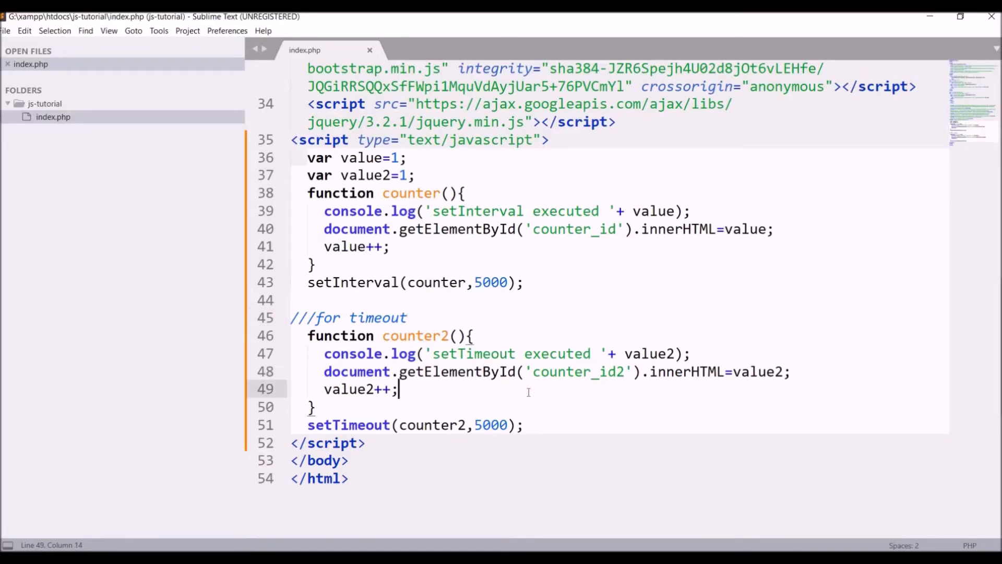